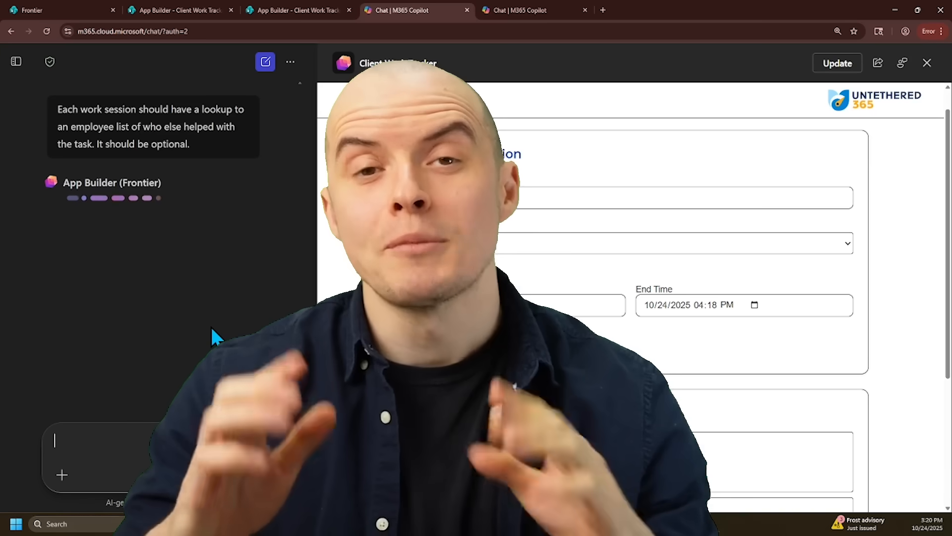
# - Ask App Builder for a work tracker with description, client dropdown, billable yes/no, start/end times
pyautogui.click(177, 10)
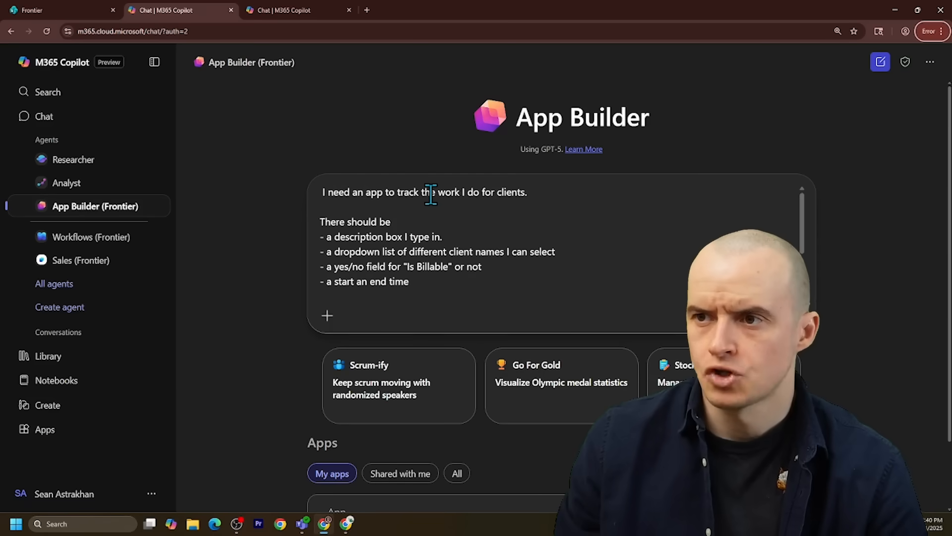
pyautogui.doubleClick(381, 236)
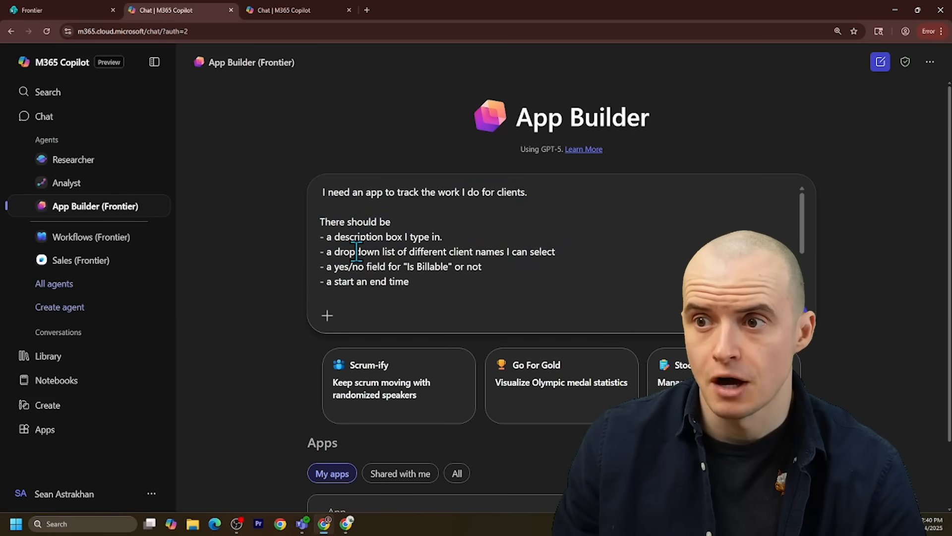
pyautogui.doubleClick(357, 251)
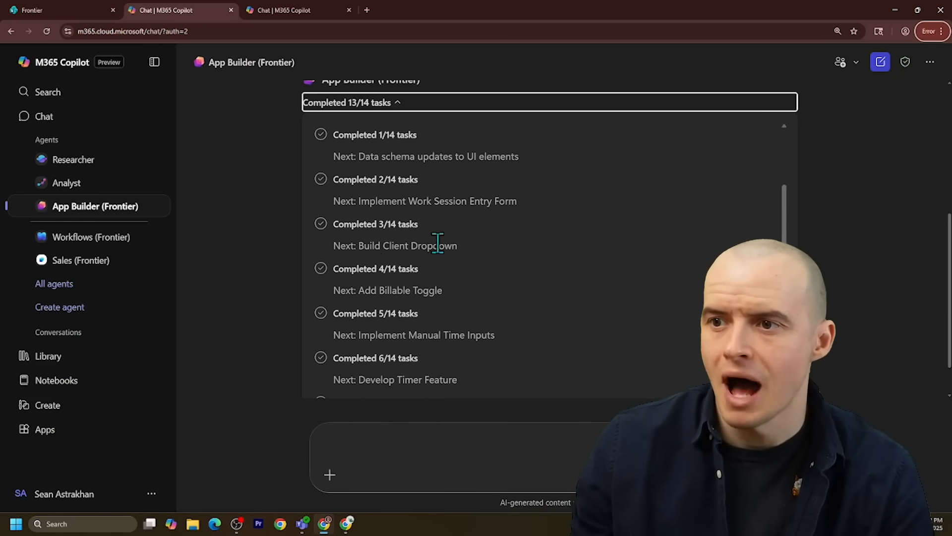
# - Scroll through the build progress and summary until Client Work Tracker is production-ready
pyautogui.scroll(-3)
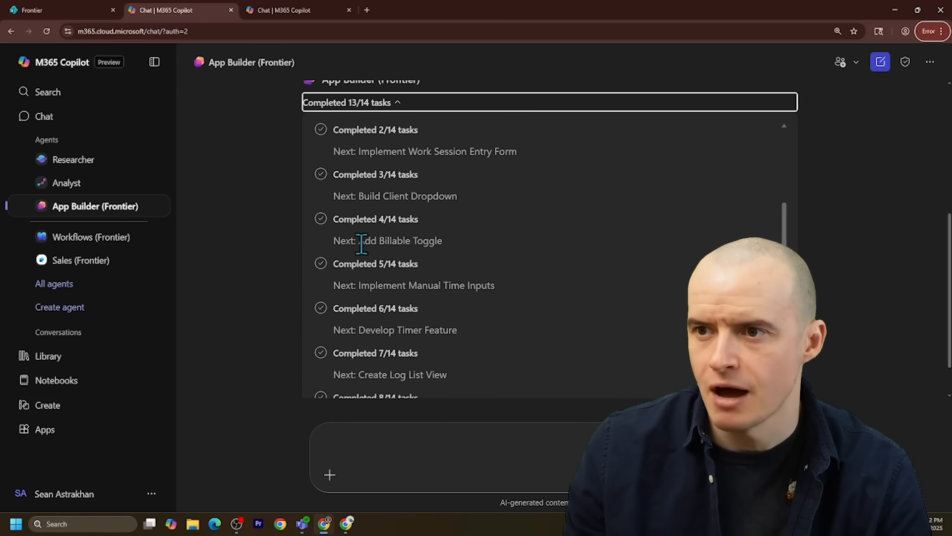
pyautogui.scroll(-3)
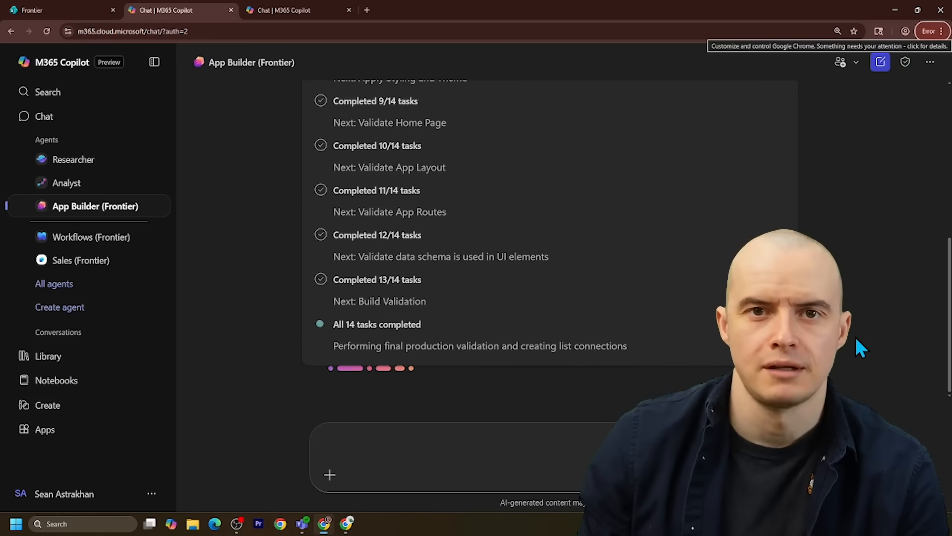
pyautogui.scroll(-3)
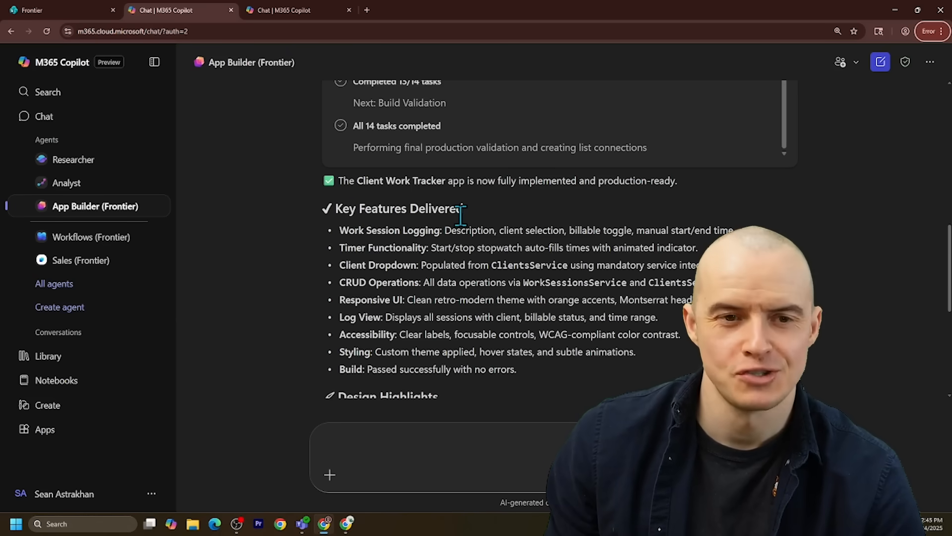
pyautogui.scroll(-3)
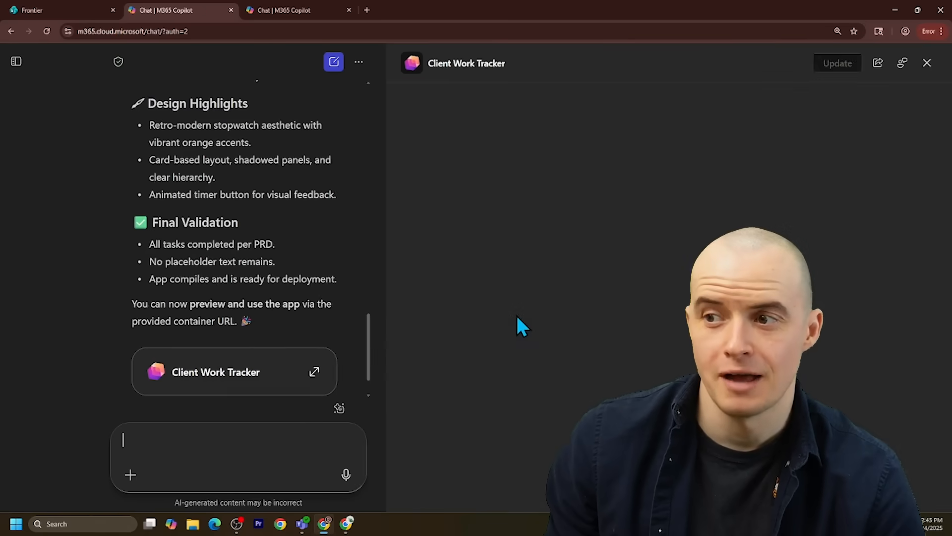
# - Enter a sales proposal and marketing pitch review description and pick the session start date
pyautogui.click(234, 372)
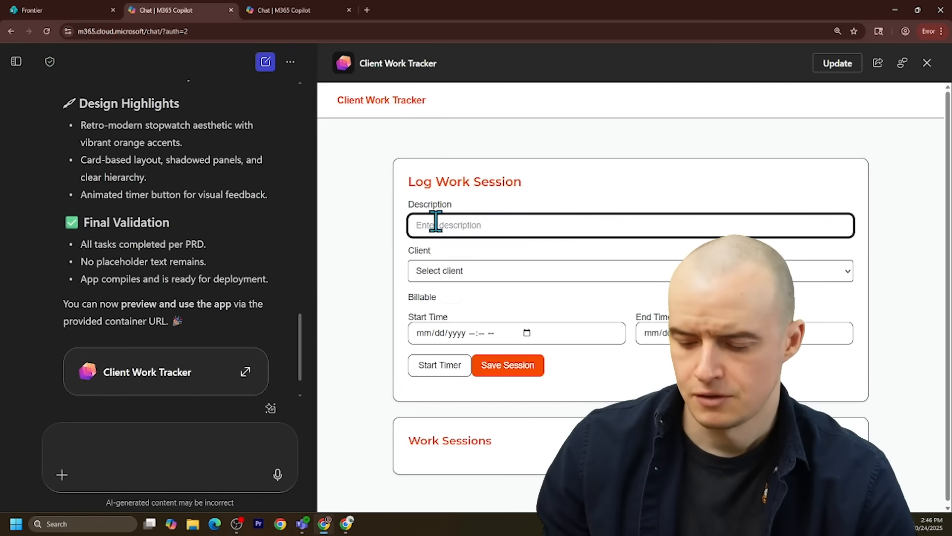
pyautogui.write('Reviewed Sales Proposal and')
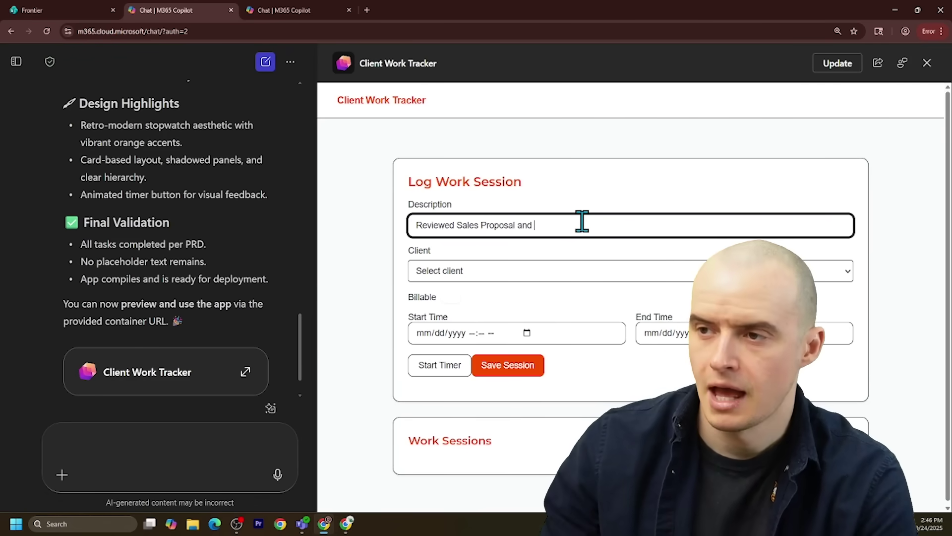
pyautogui.write('marketing pitch')
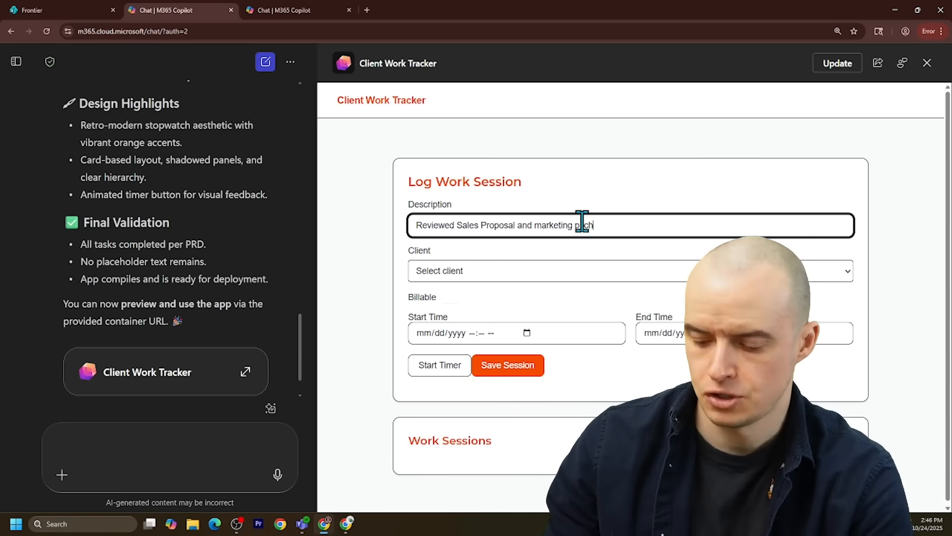
pyautogui.click(517, 332)
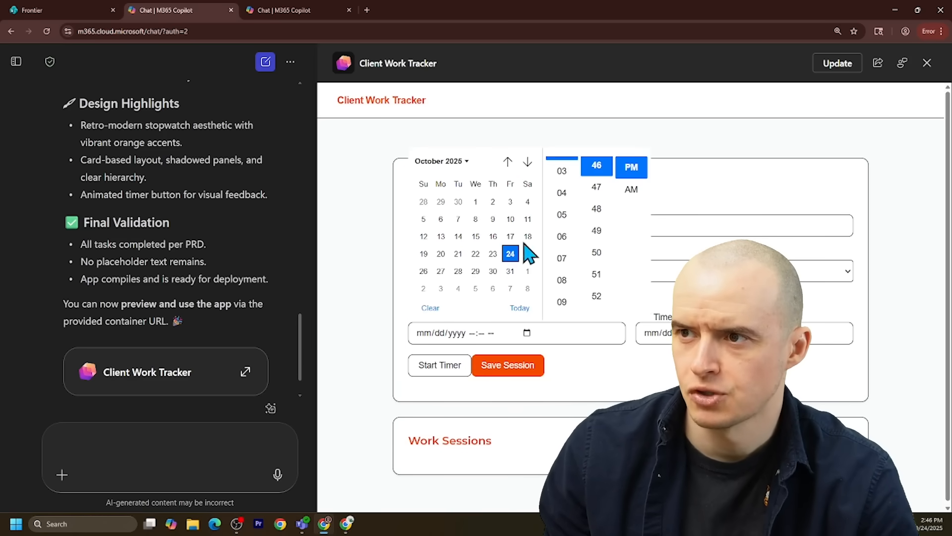
pyautogui.click(562, 193)
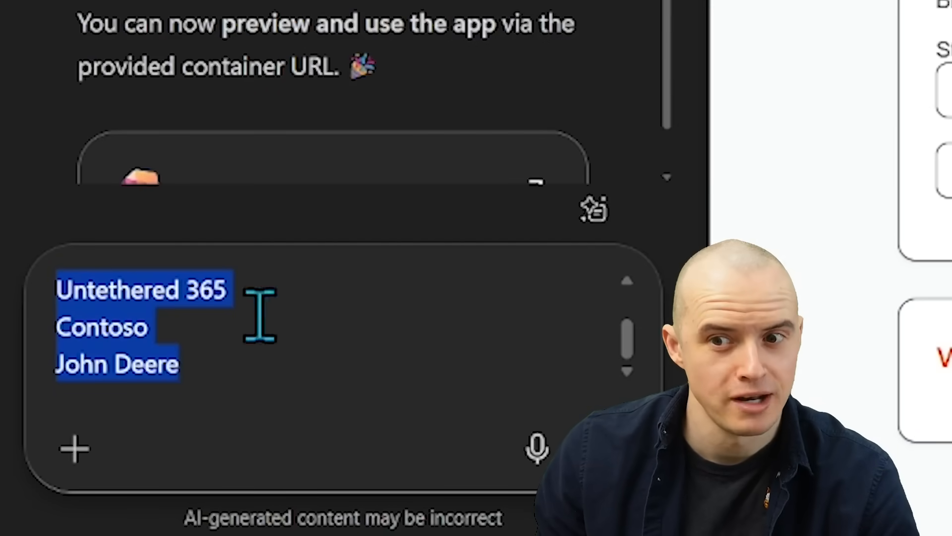
# - Add clients Untethered 365, Contoso and John Deere, then save a test session for Untethered 365
pyautogui.click(127, 364)
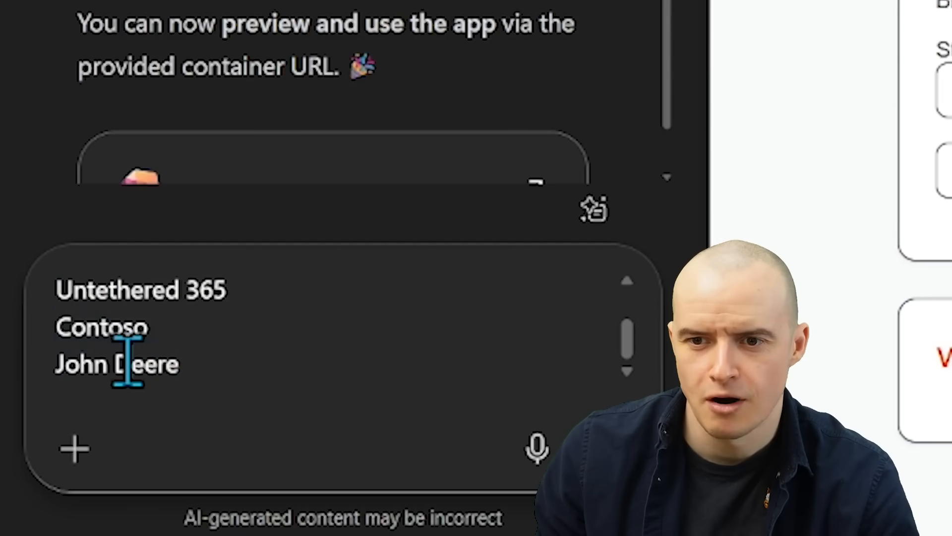
pyautogui.doubleClick(116, 363)
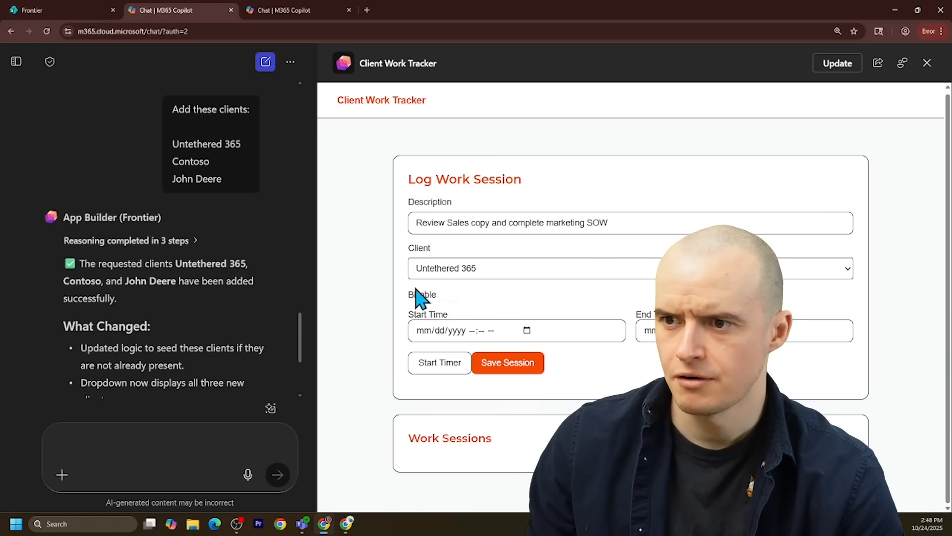
pyautogui.click(526, 330)
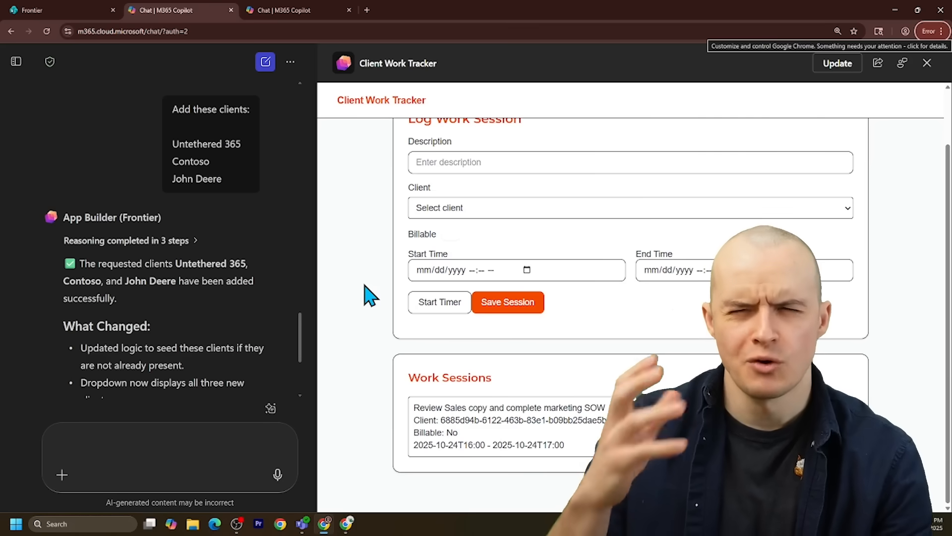
pyautogui.moveTo(386, 367)
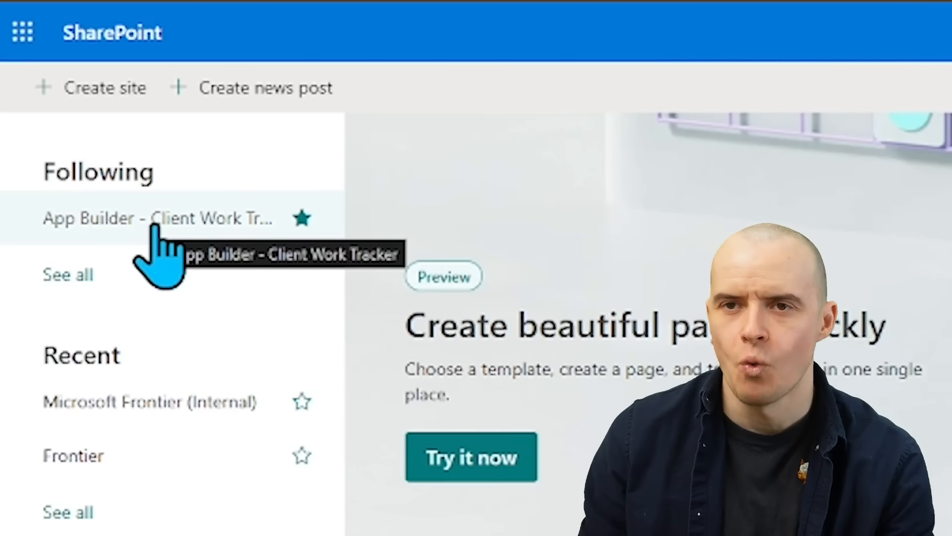
pyautogui.moveTo(453, 395)
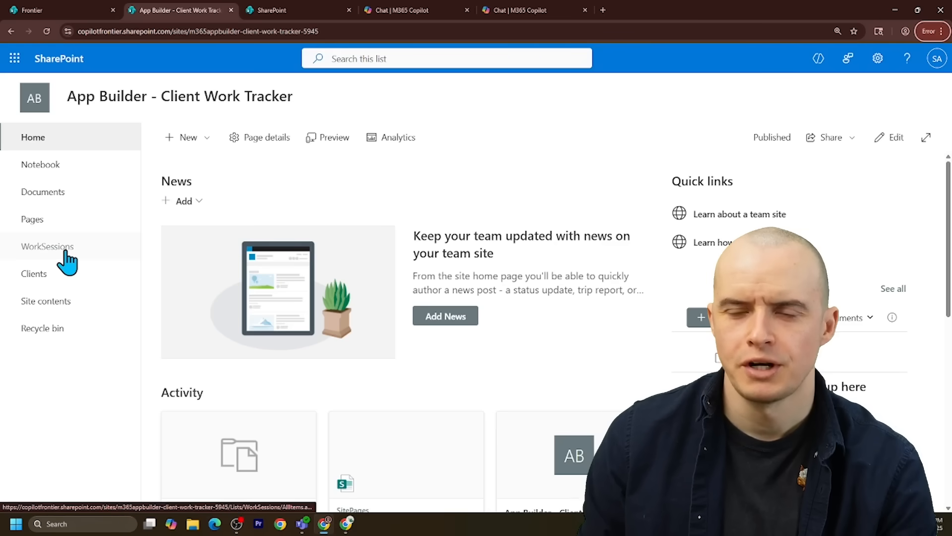
# - Check the saved test session in SharePoint's WorkSessions list, then return to App Builder
pyautogui.click(47, 246)
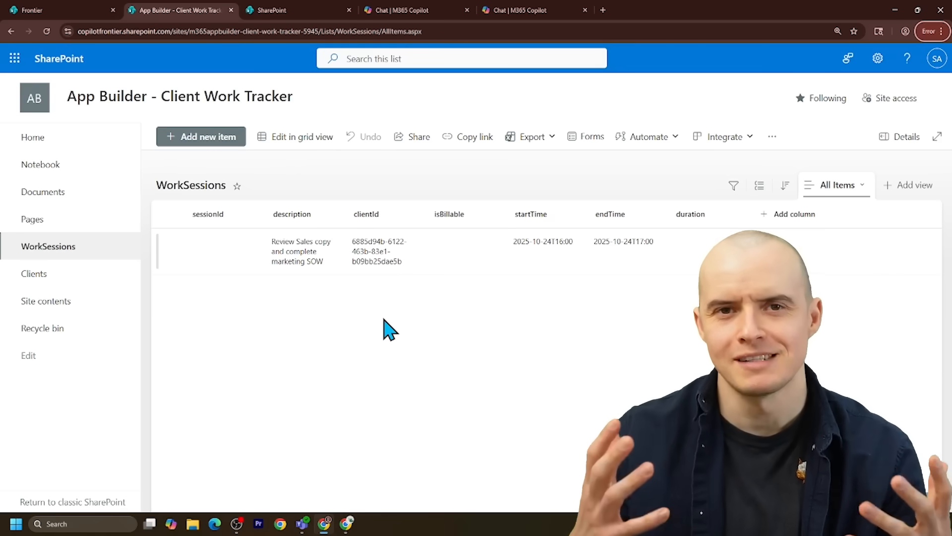
pyautogui.click(404, 10)
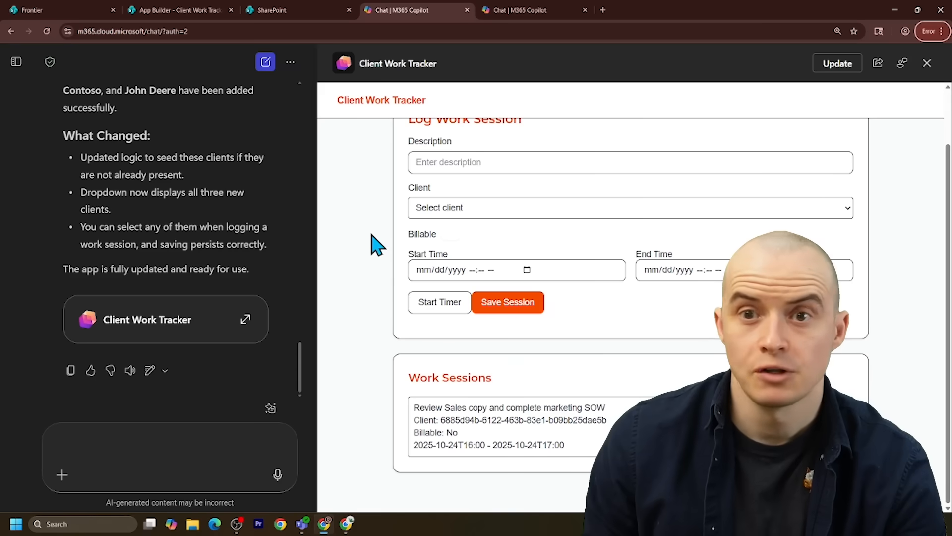
pyautogui.moveTo(425, 286)
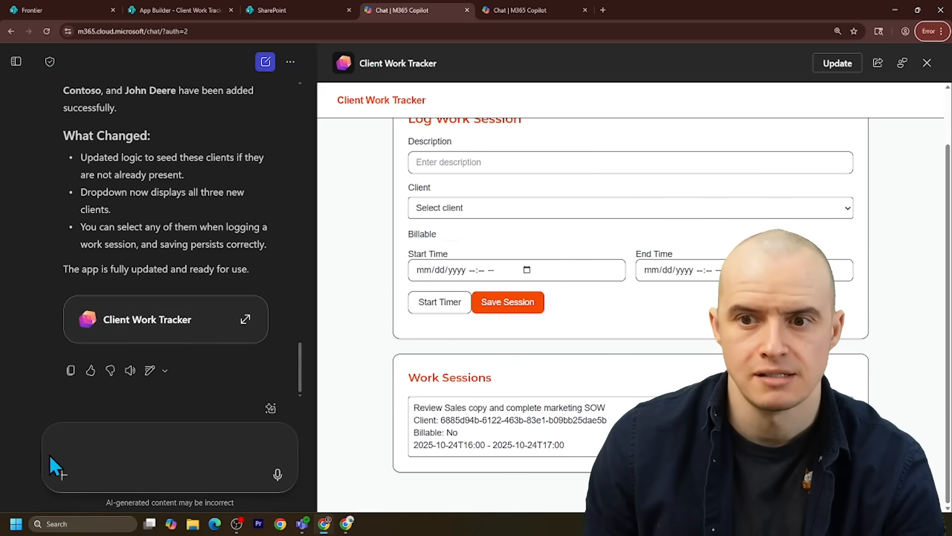
# - Request that start time default to now and end time to one hour later
pyautogui.write("Default the start time to today's date and time and the end time to today's date but an hour from now")
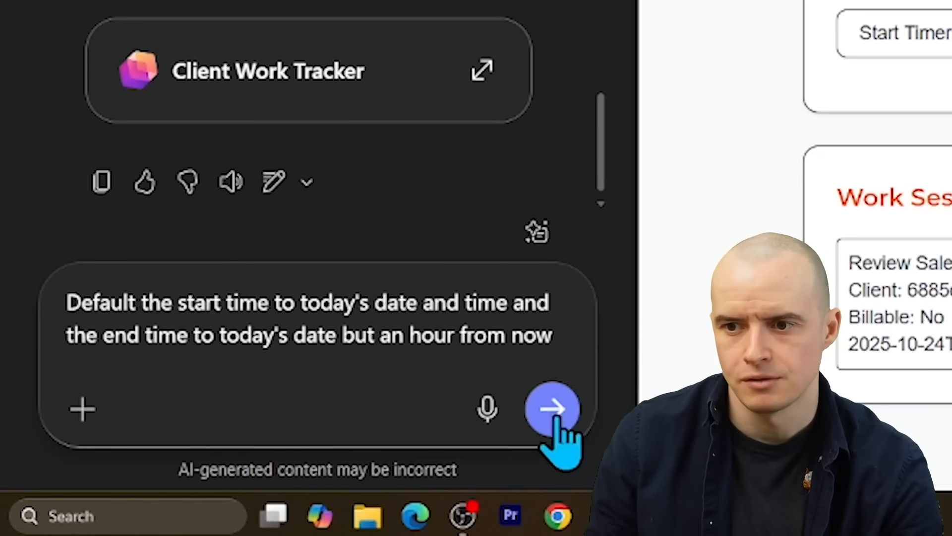
pyautogui.click(551, 408)
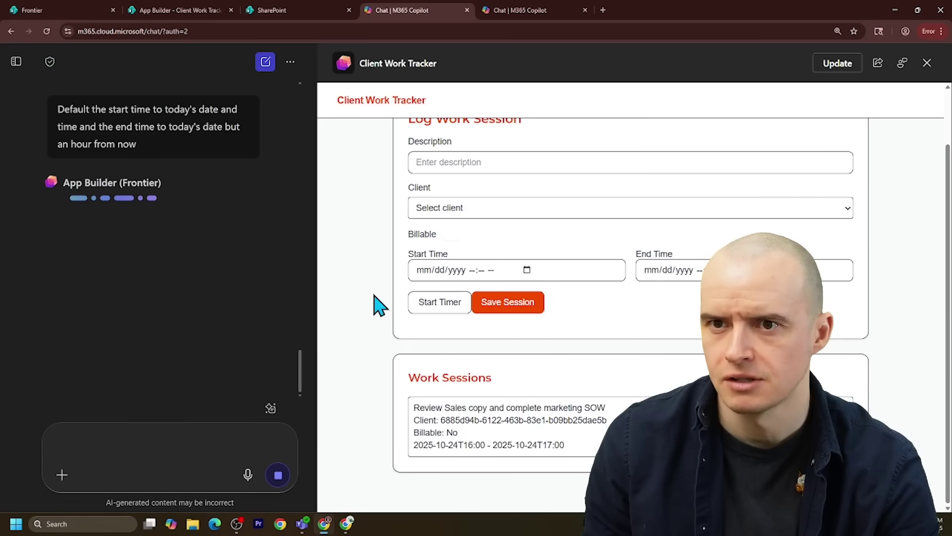
pyautogui.moveTo(361, 282)
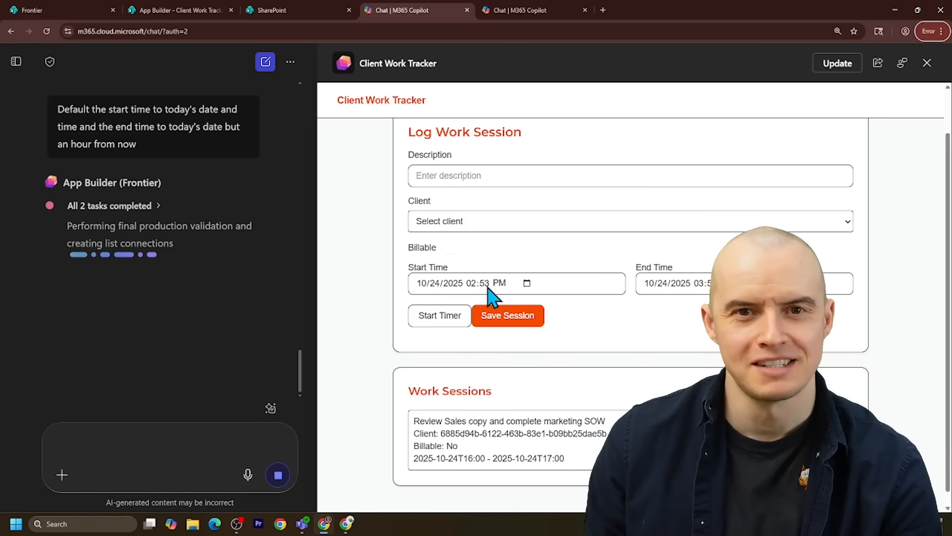
pyautogui.moveTo(680, 313)
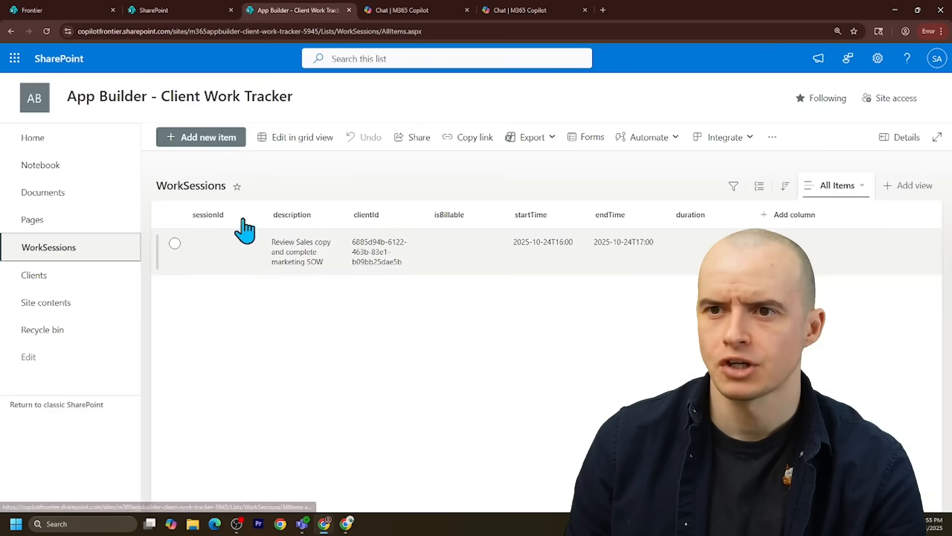
# - Save billable session 'Enrolled 20 people in Solutions Architecture training', 17:00–18:00, to WorkSessions
pyautogui.click(200, 137)
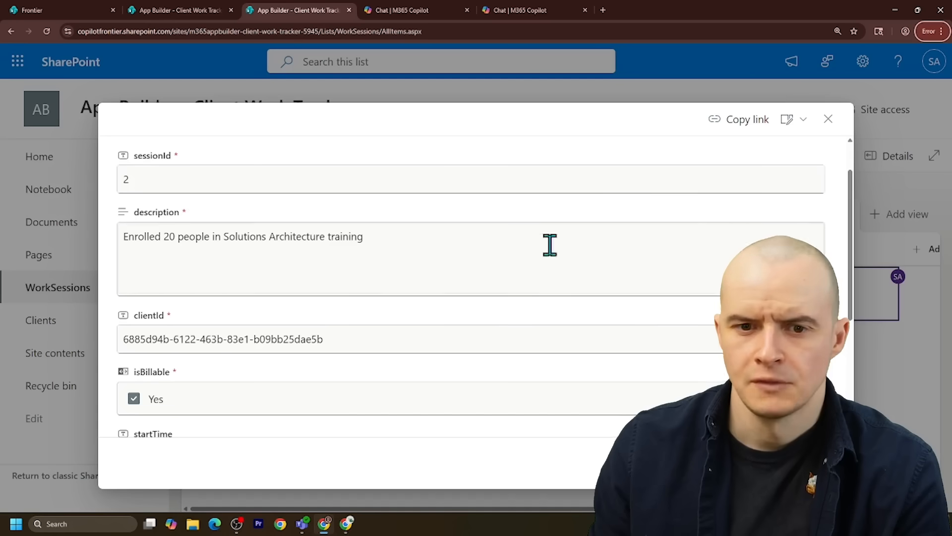
pyautogui.tripleClick(242, 236)
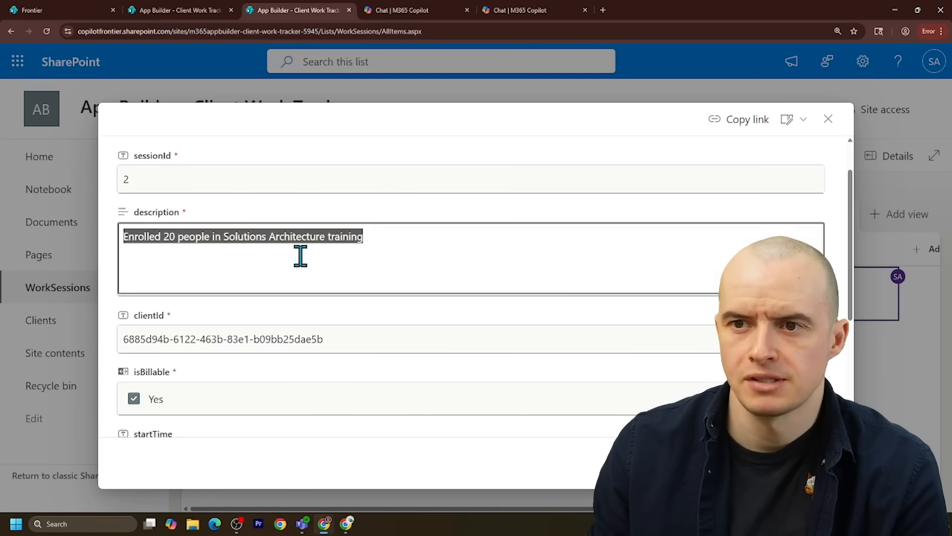
pyautogui.click(279, 237)
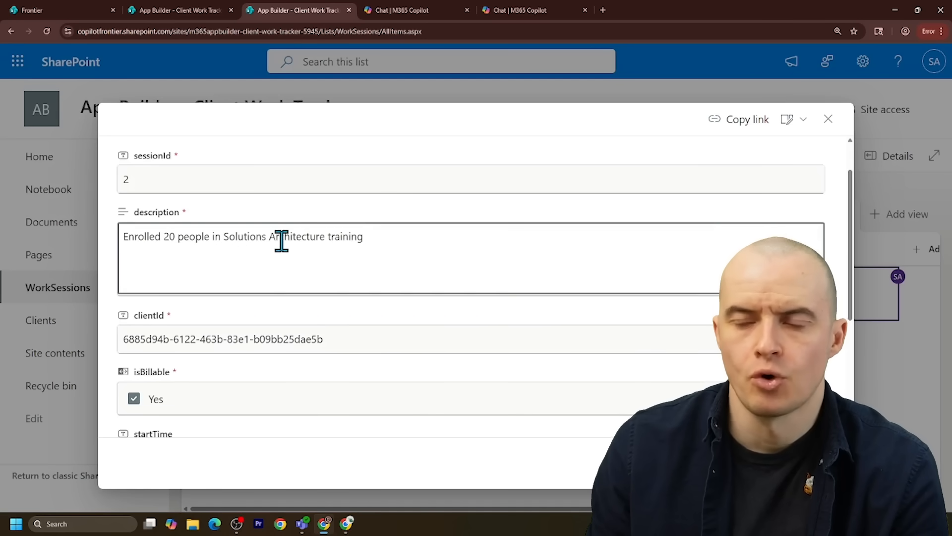
pyautogui.scroll(-3)
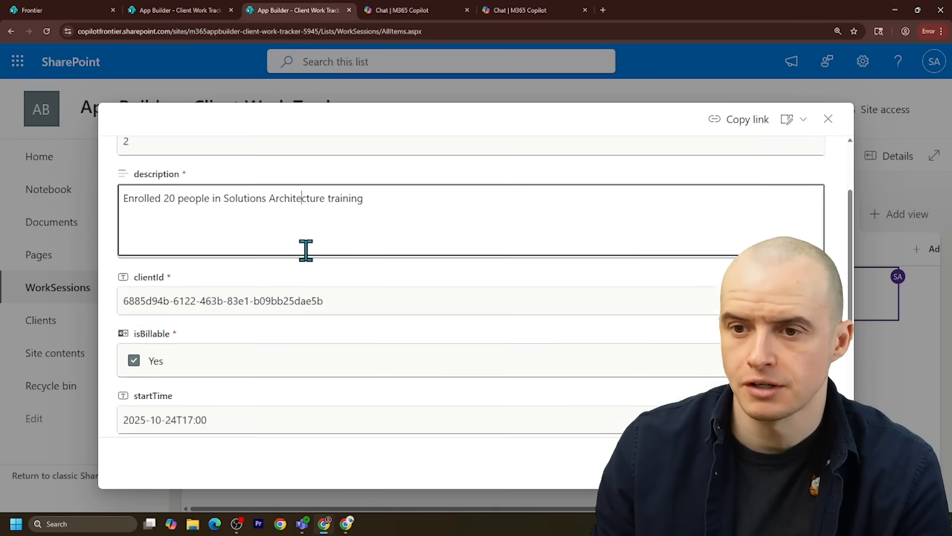
pyautogui.scroll(-3)
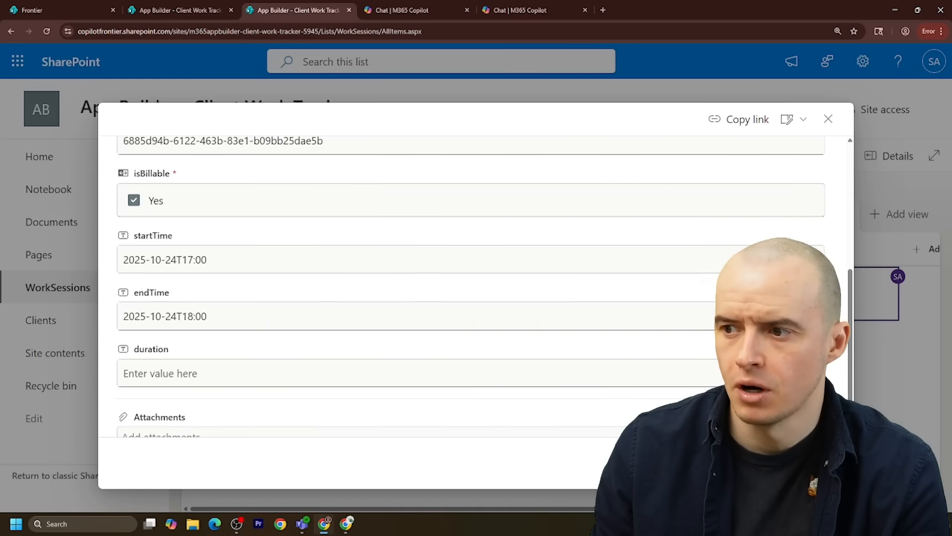
pyautogui.click(828, 119)
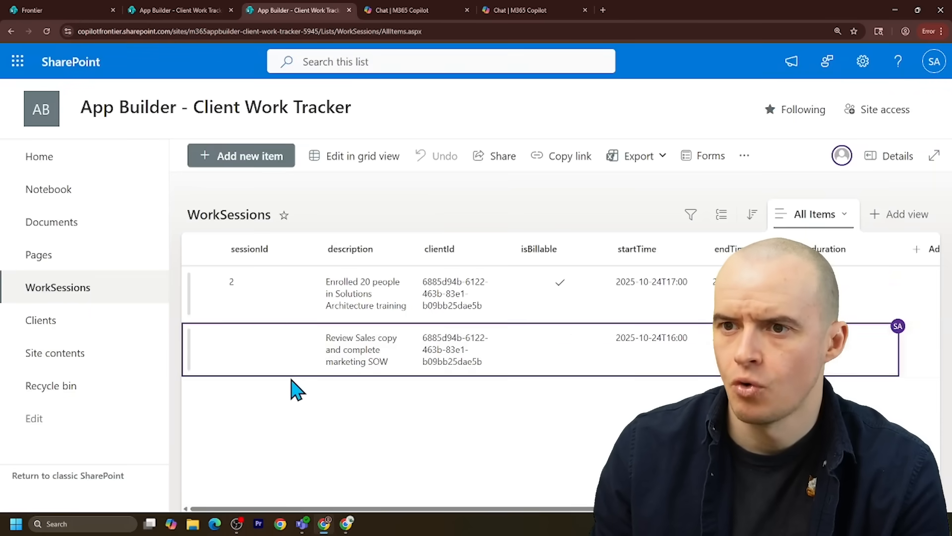
pyautogui.click(532, 10)
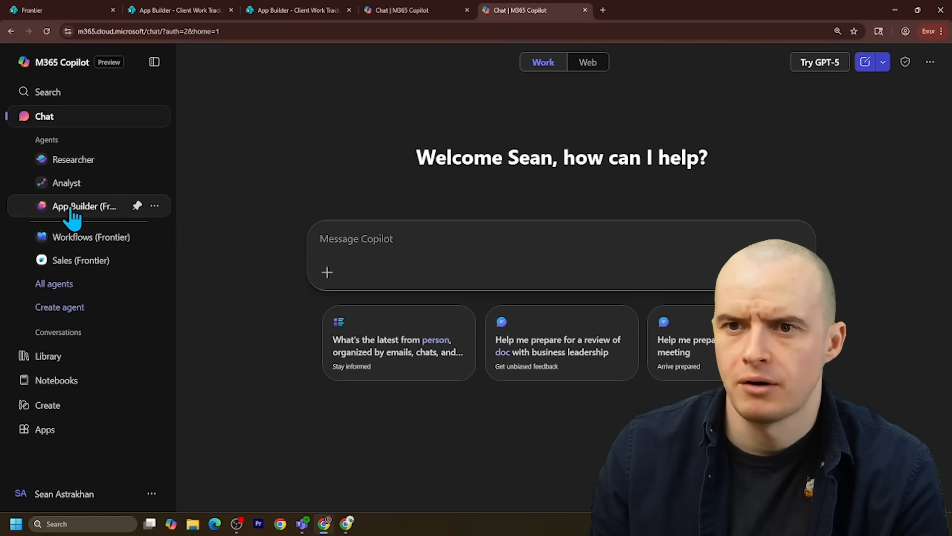
# - Open Client Work Tracker from My apps and close the SharePoint item details panel
pyautogui.click(83, 206)
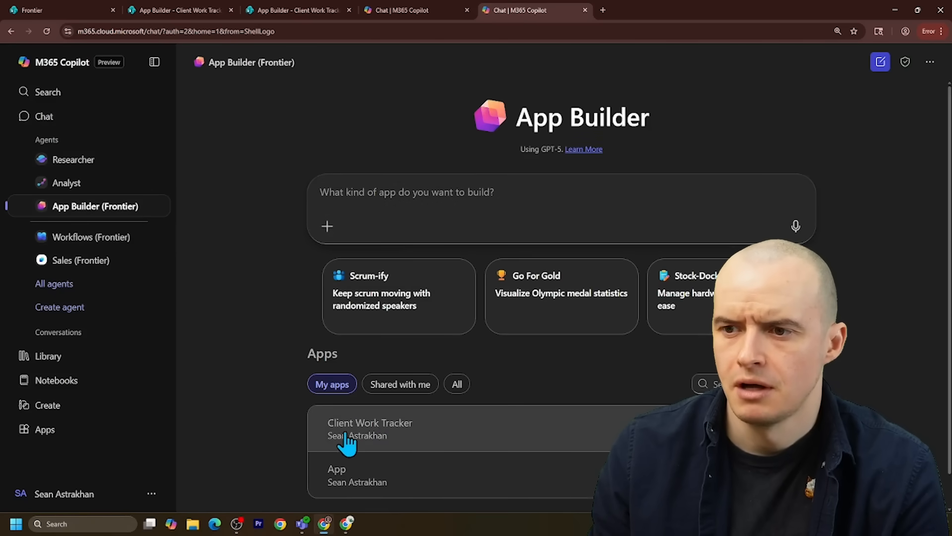
pyautogui.click(370, 422)
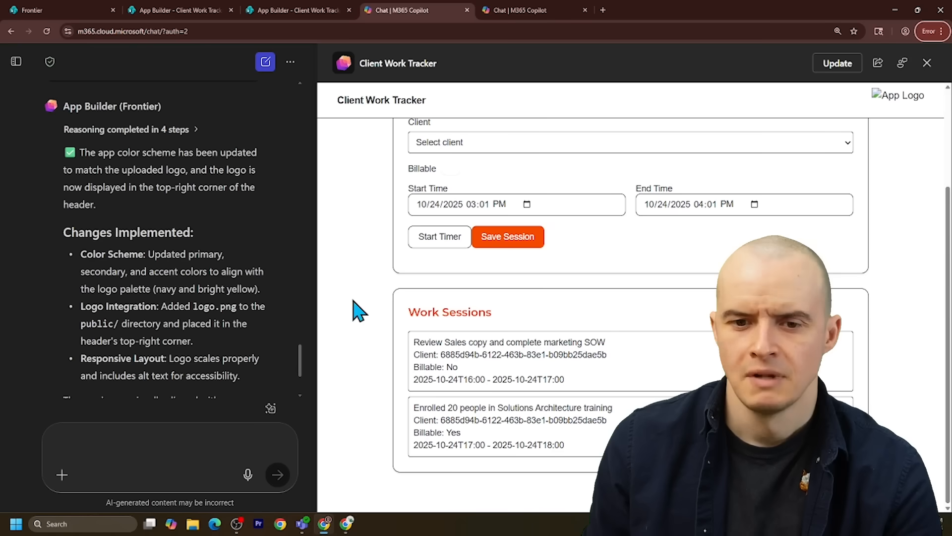
pyautogui.moveTo(402, 313)
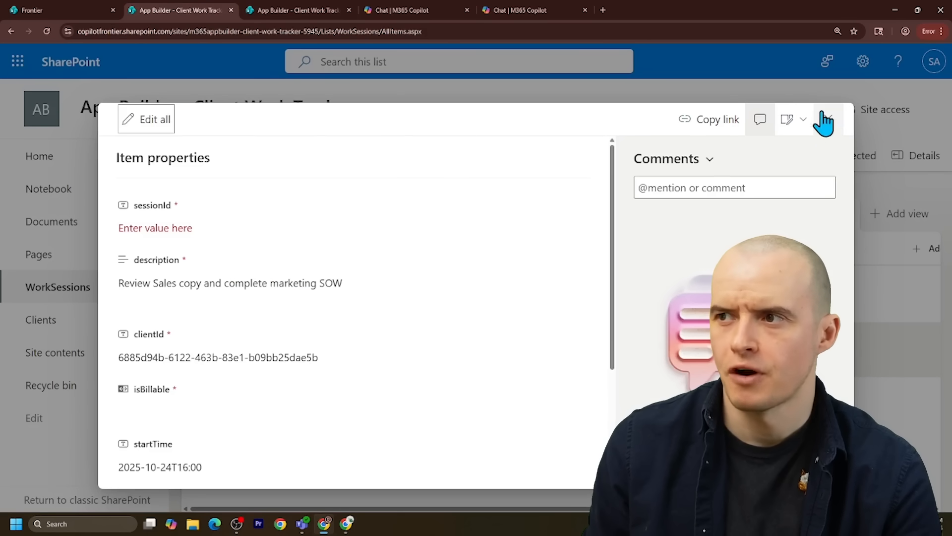
pyautogui.click(401, 11)
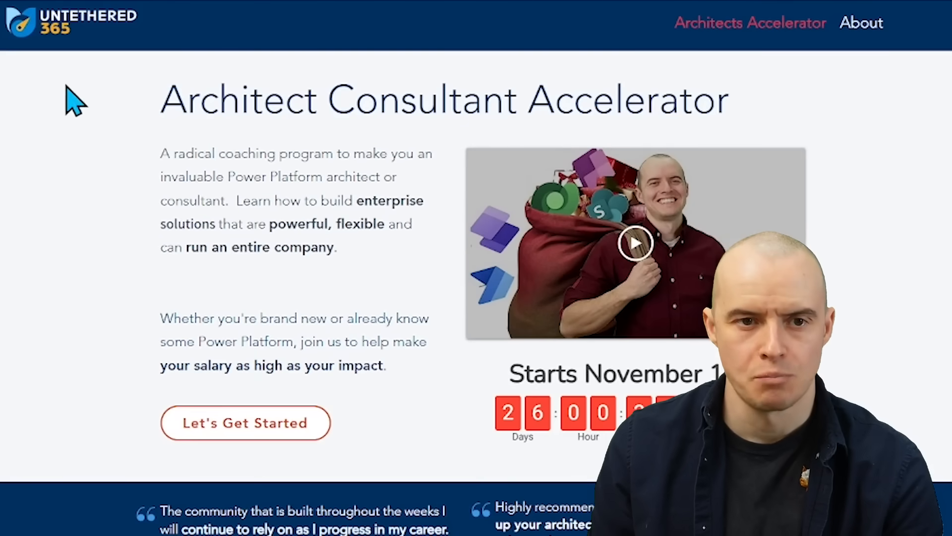
pyautogui.moveTo(284, 286)
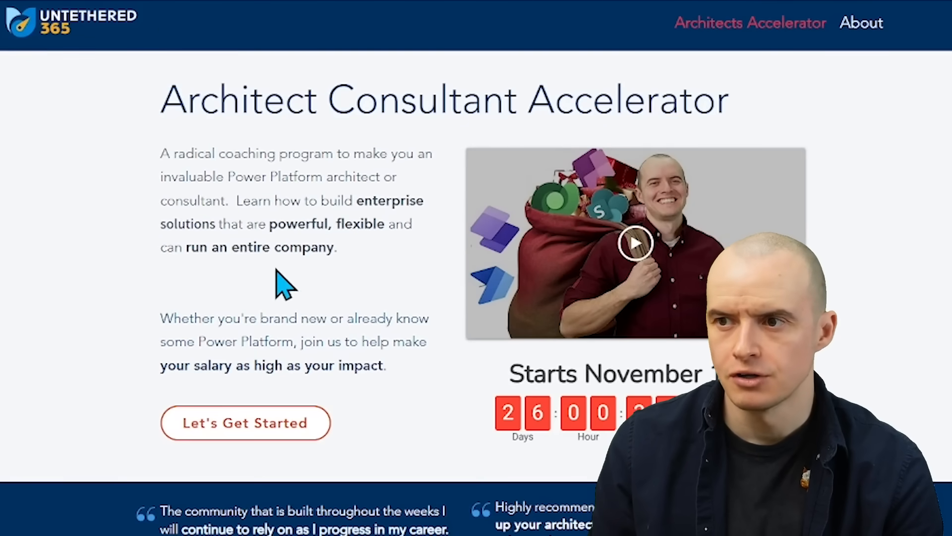
pyautogui.moveTo(457, 91)
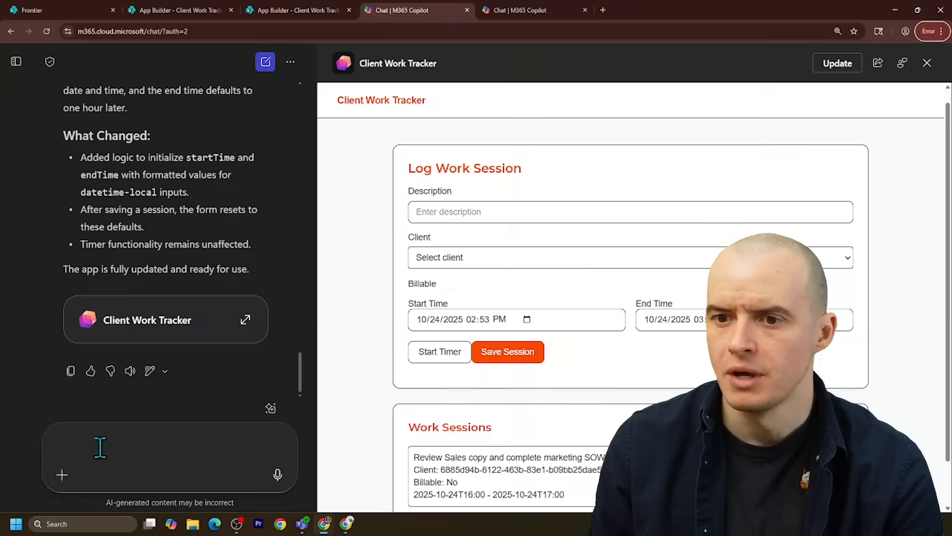
# - Attach the logo image and draft a prompt matching app colours to it, logo top right
pyautogui.click(60, 474)
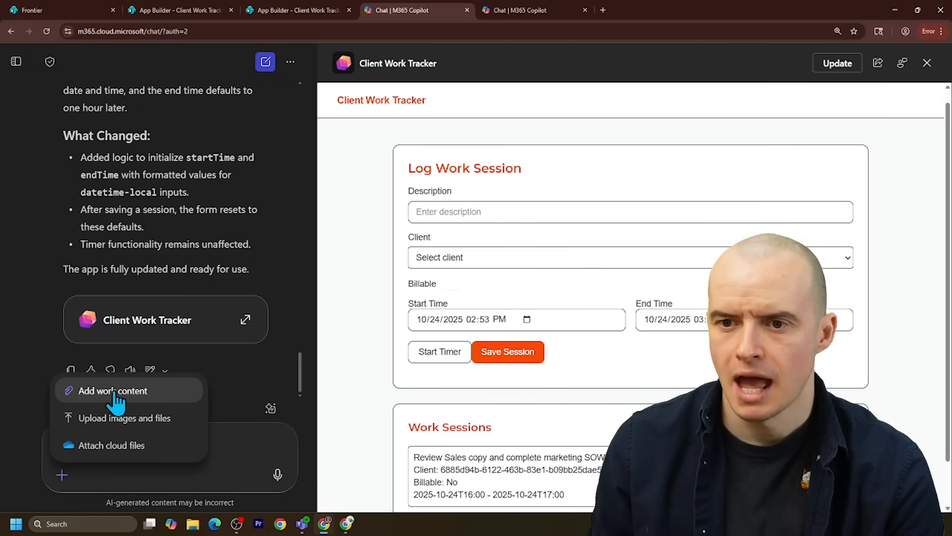
pyautogui.click(124, 418)
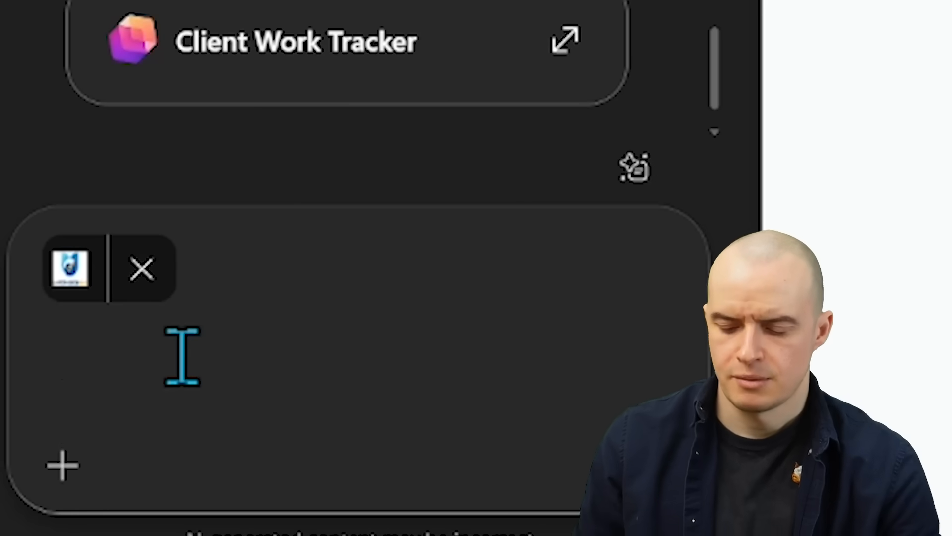
pyautogui.write('Change the app')
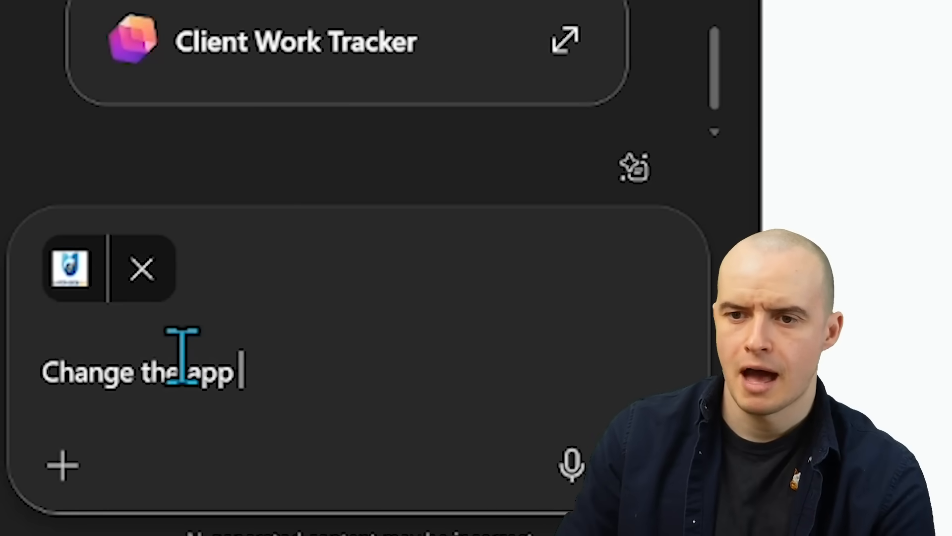
pyautogui.write('color scheme to m')
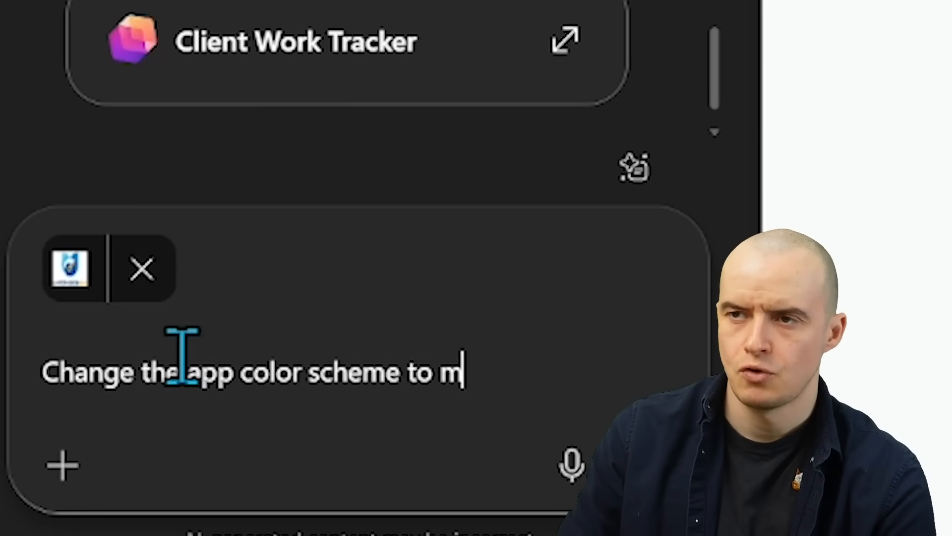
pyautogui.write('atch the upload')
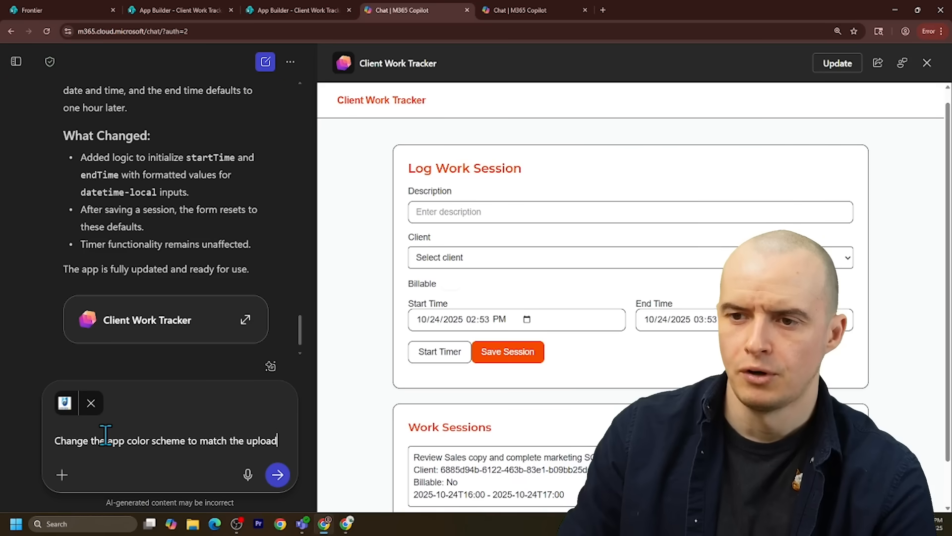
pyautogui.write('ed logo and p')
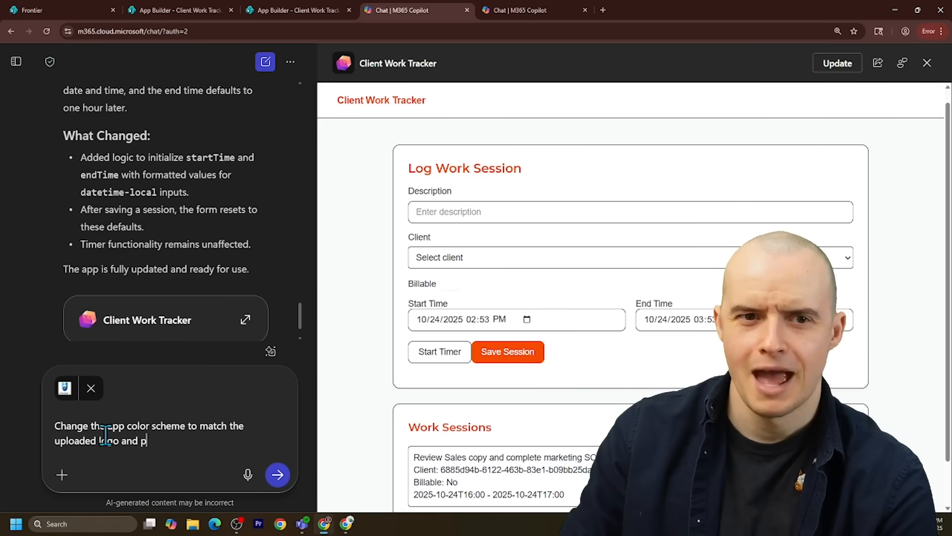
pyautogui.write('ut the logo in the')
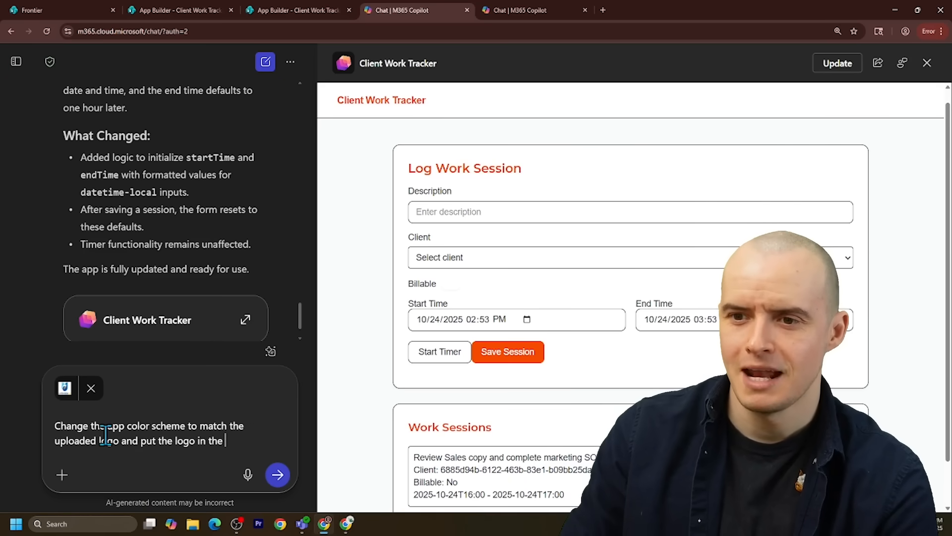
pyautogui.write('top right cord')
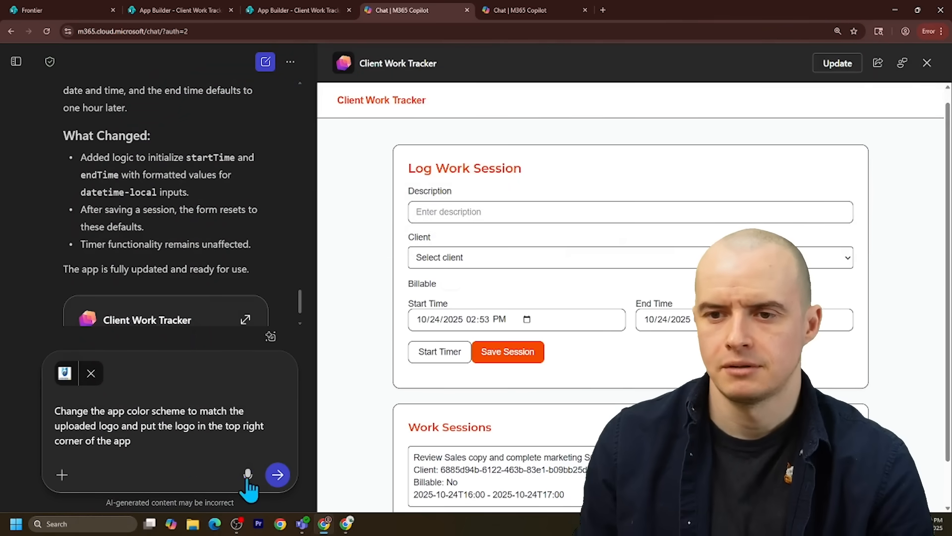
# - Send the recolour prompt, give the Untethered 365 logo URL, and draft a weekly summary request
pyautogui.click(277, 474)
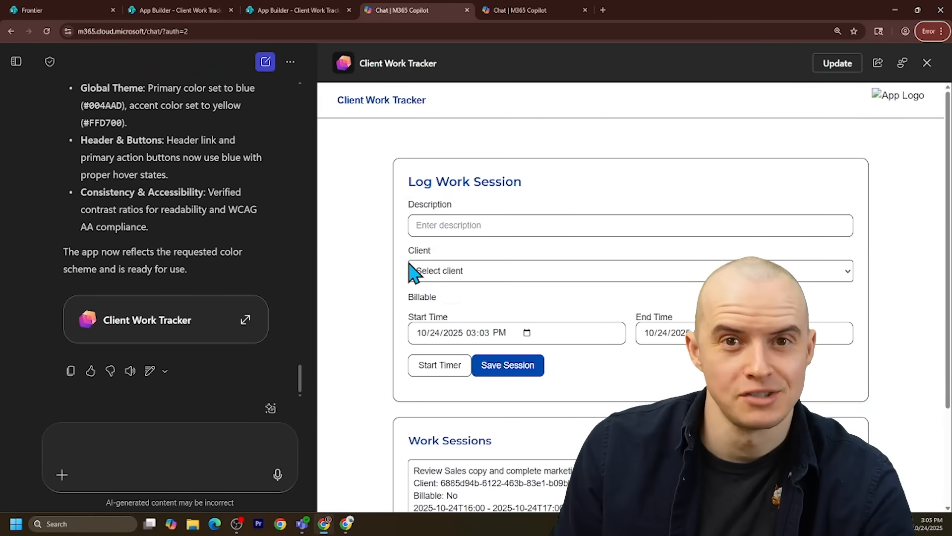
pyautogui.moveTo(892, 192)
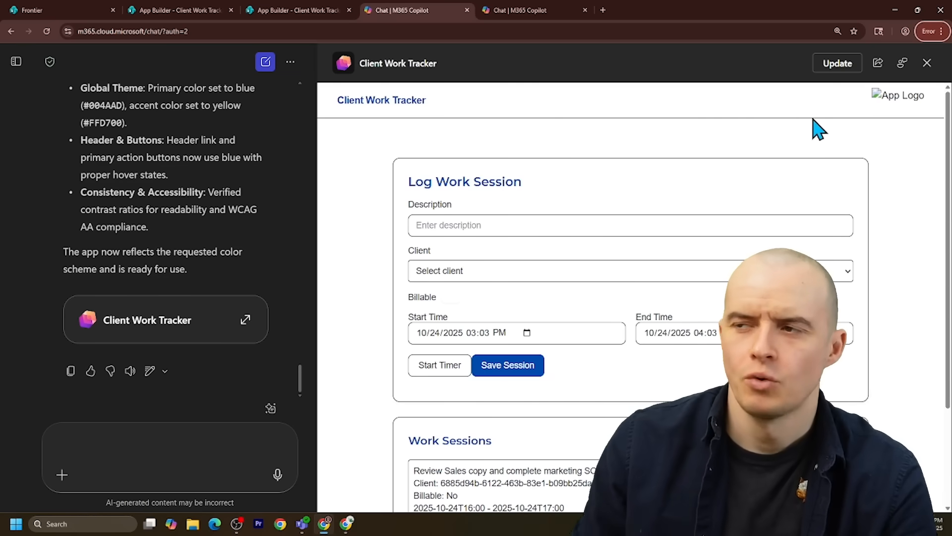
pyautogui.moveTo(887, 113)
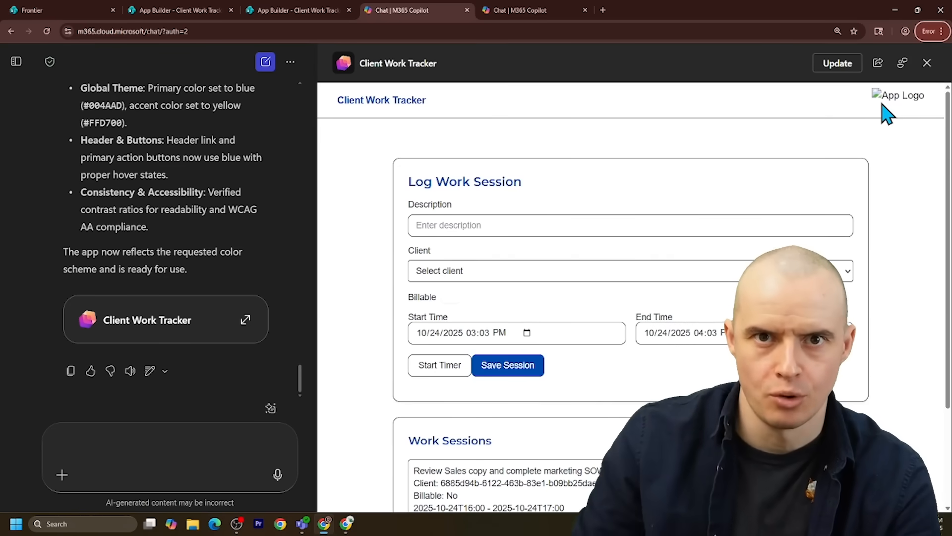
pyautogui.moveTo(896, 35)
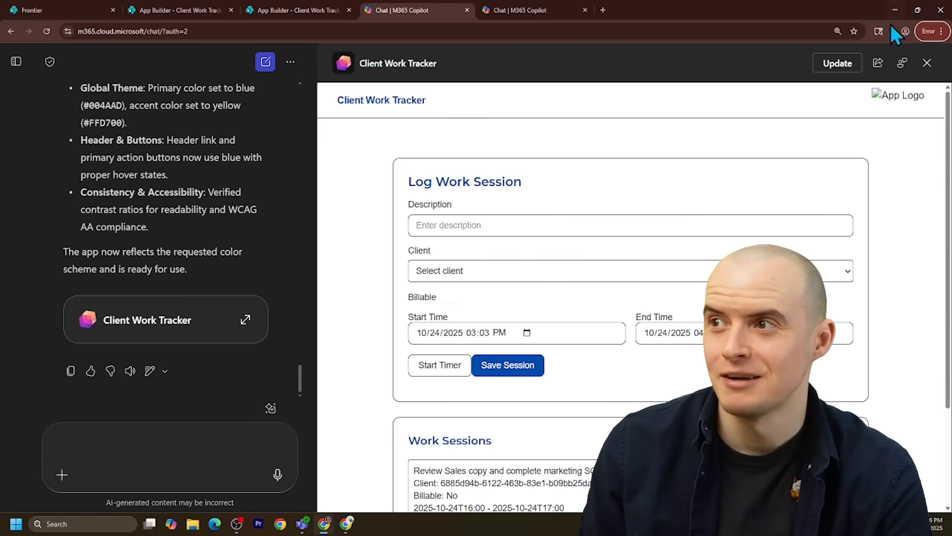
pyautogui.click(533, 10)
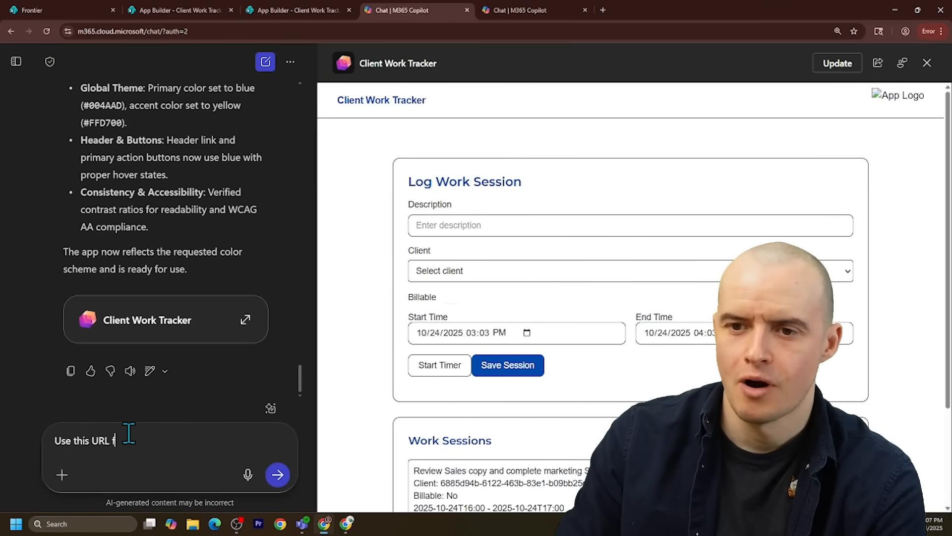
pyautogui.write('or the top right logo')
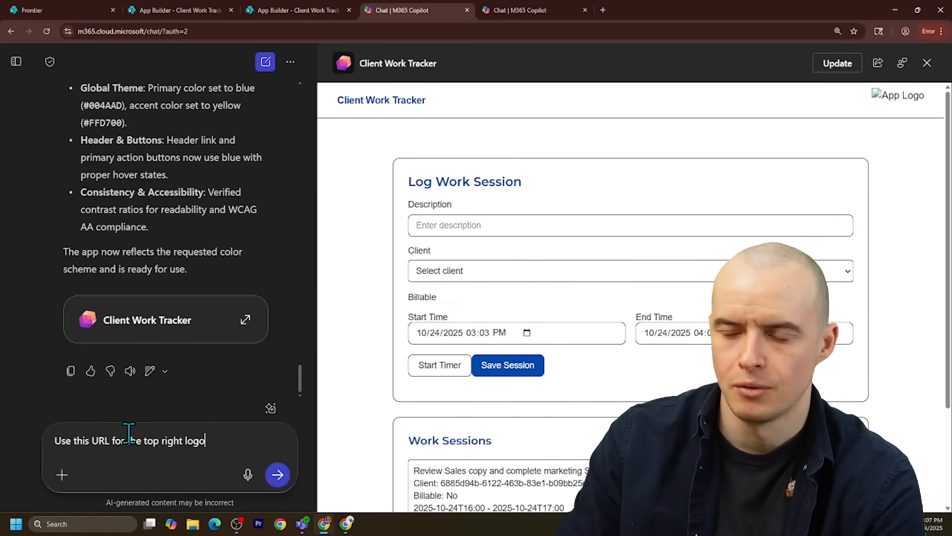
pyautogui.click(276, 474)
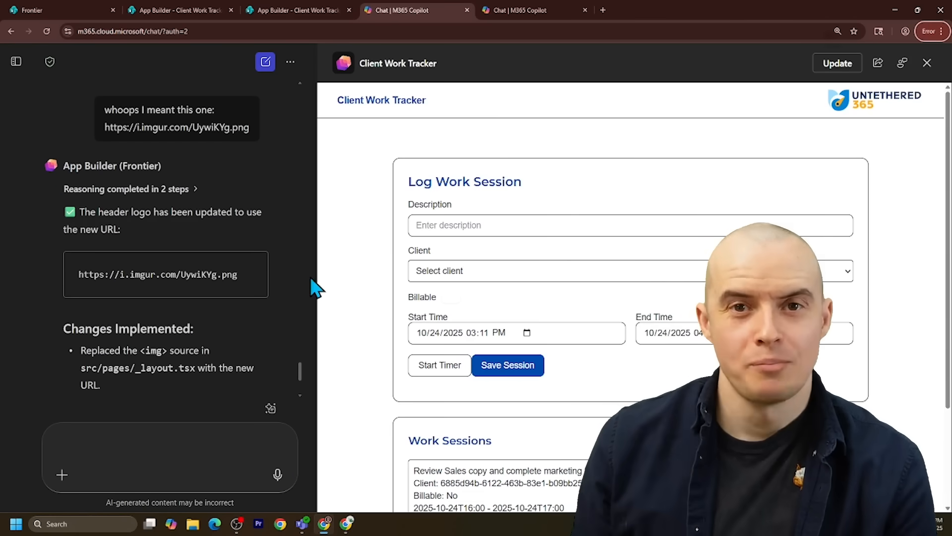
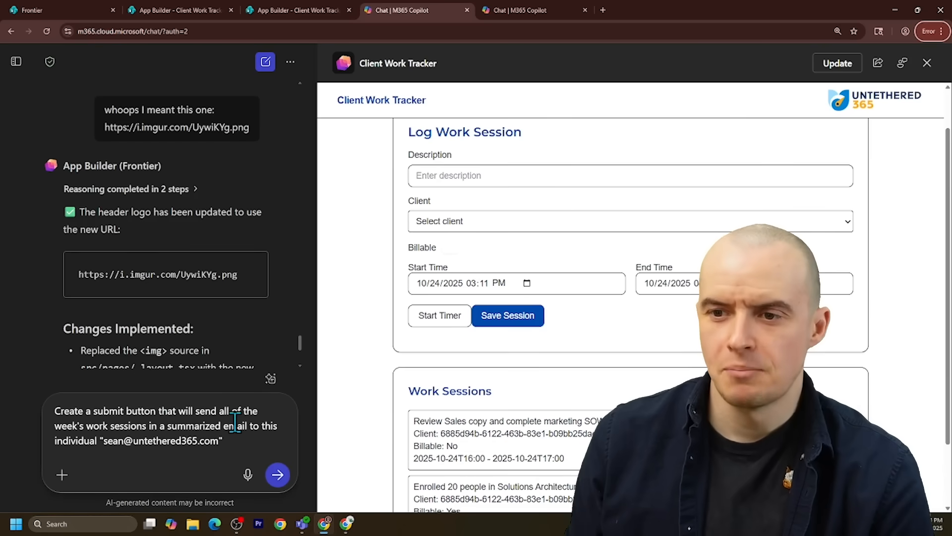
# - Ask App Builder for a Send Weekly Summary button that emails the week's work sessions
pyautogui.scroll(-3)
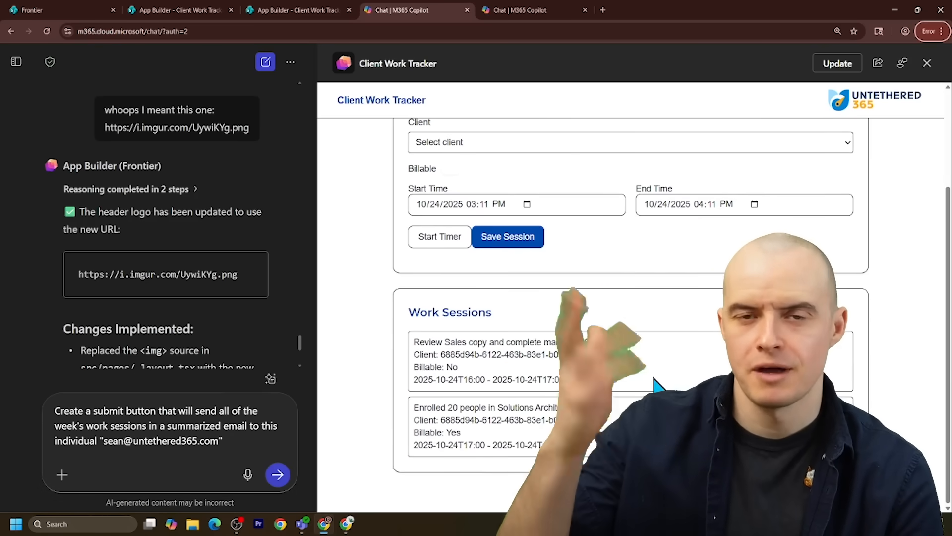
pyautogui.click(277, 474)
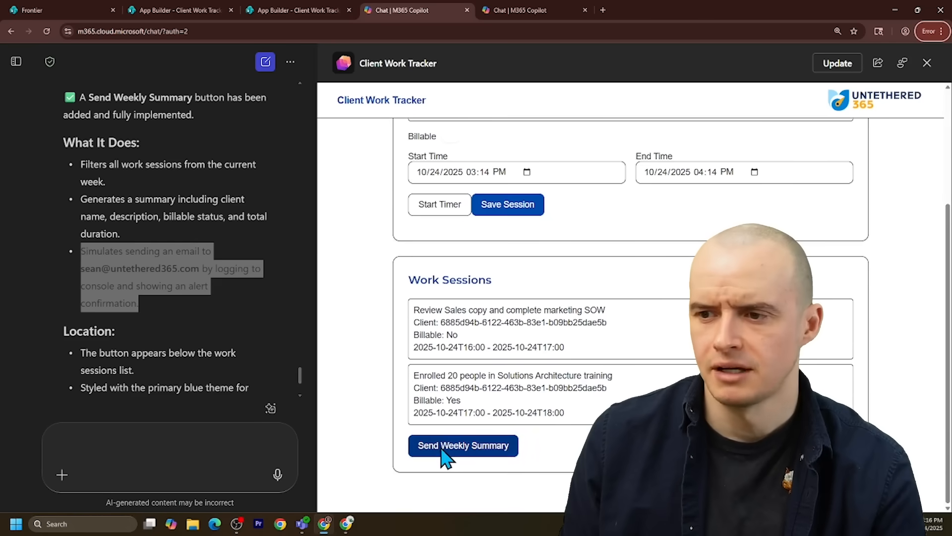
# - Try Send Weekly Summary and dismiss the simulated summary email alert
pyautogui.click(462, 445)
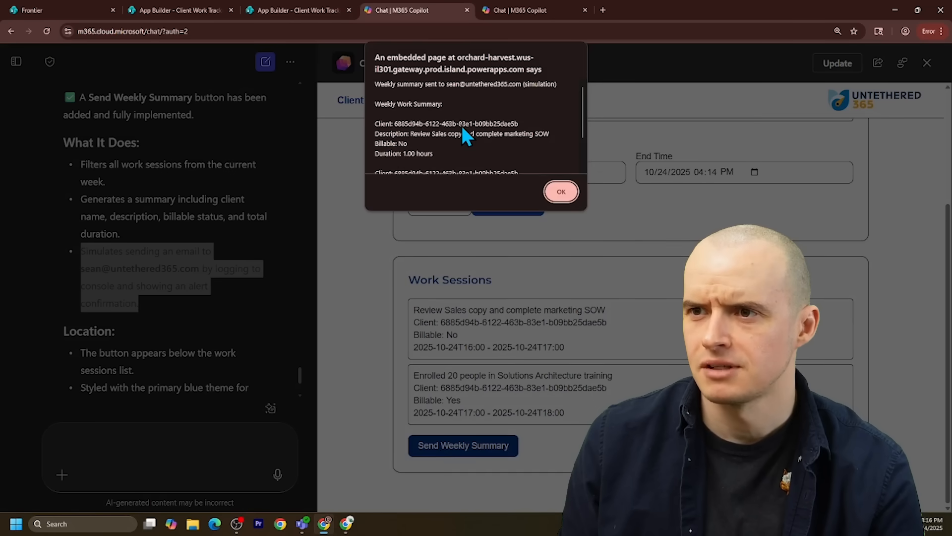
pyautogui.moveTo(421, 312)
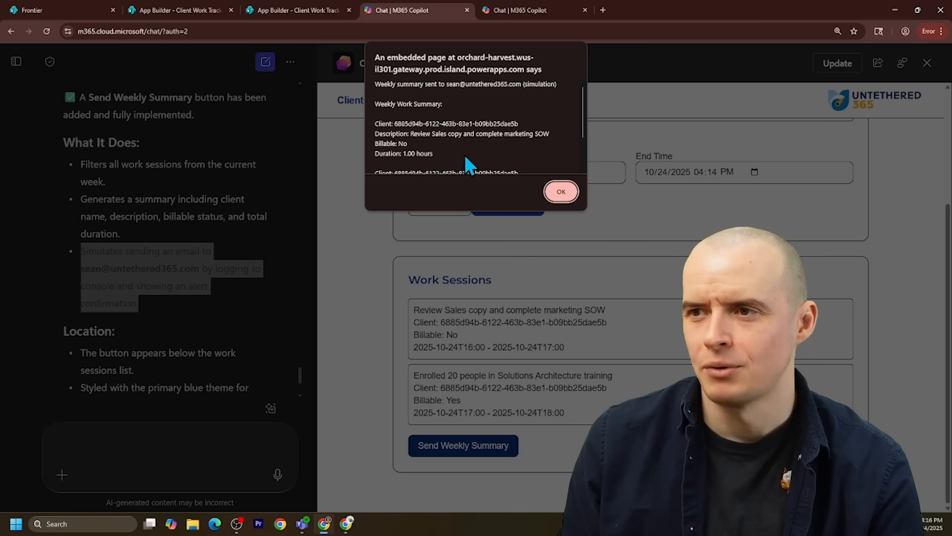
pyautogui.moveTo(415, 225)
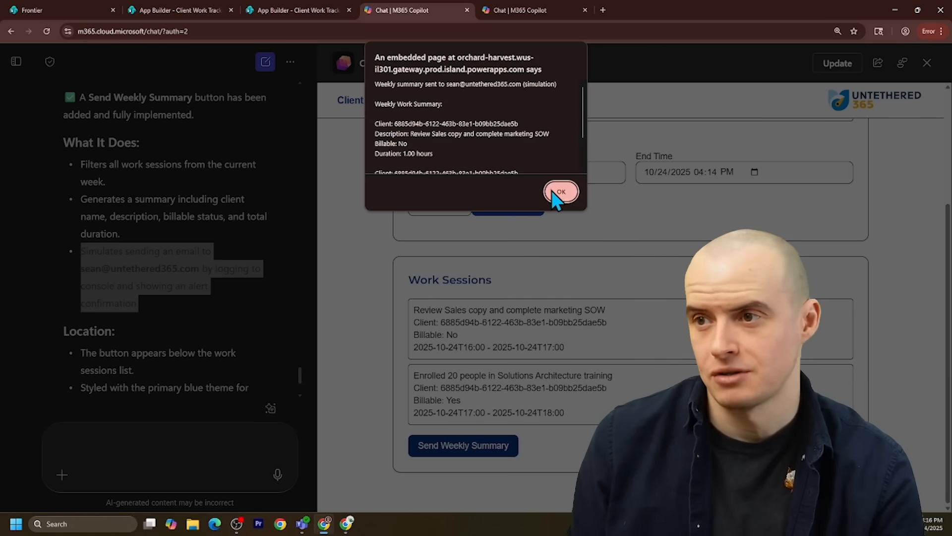
pyautogui.click(559, 191)
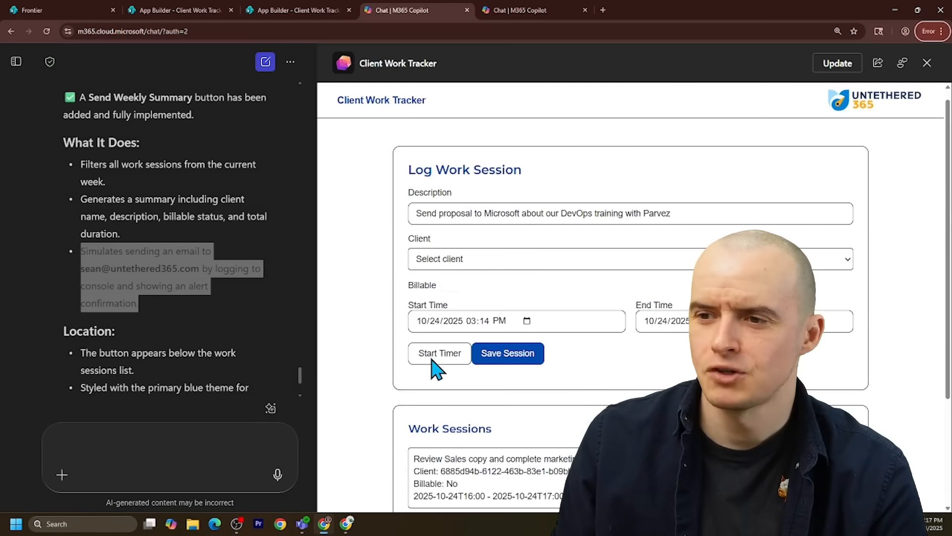
# - Review the proposal description and Client dropdown against the SharePoint Clients list
pyautogui.tripleClick(542, 213)
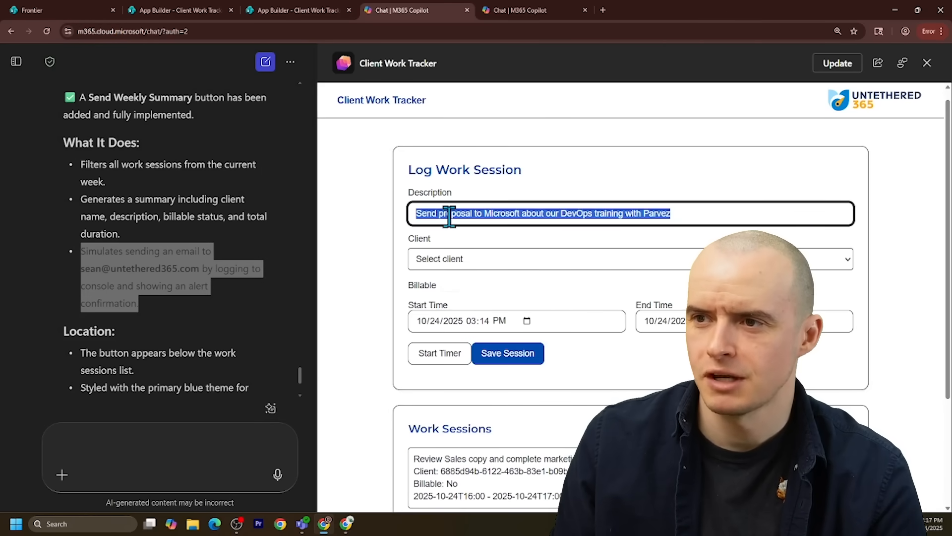
pyautogui.click(562, 213)
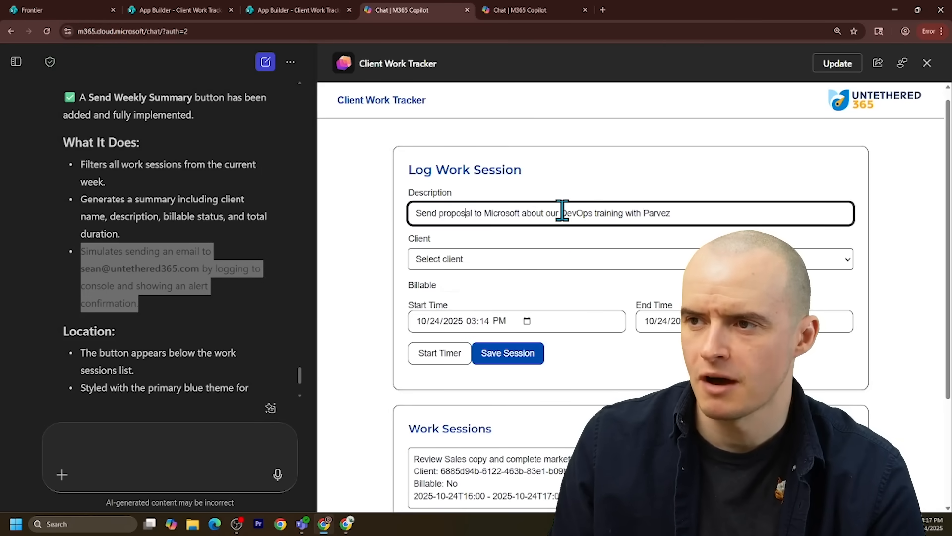
pyautogui.doubleClick(590, 213)
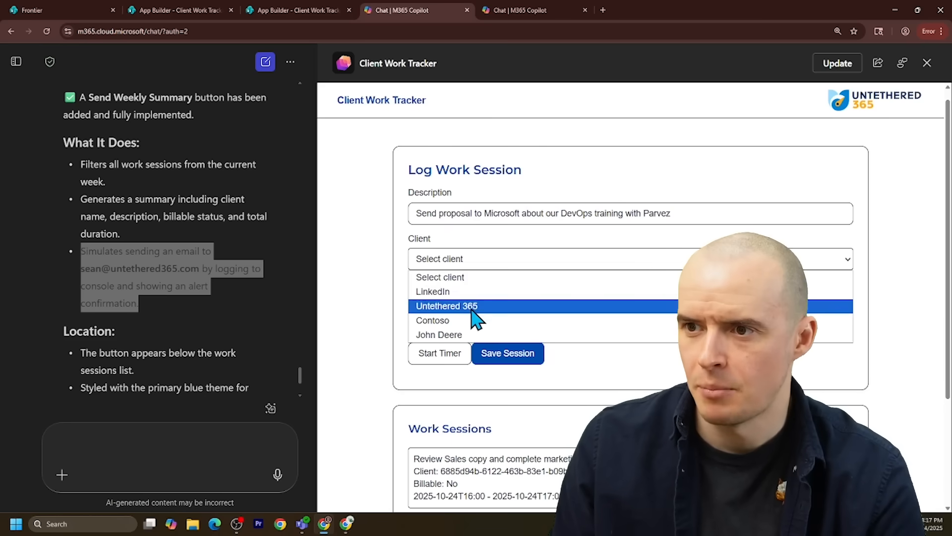
pyautogui.click(446, 306)
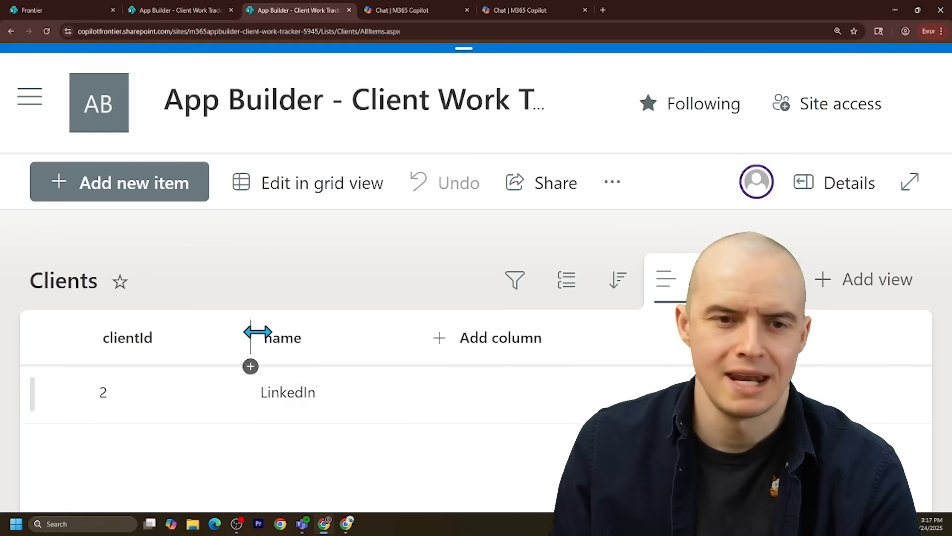
pyautogui.click(398, 10)
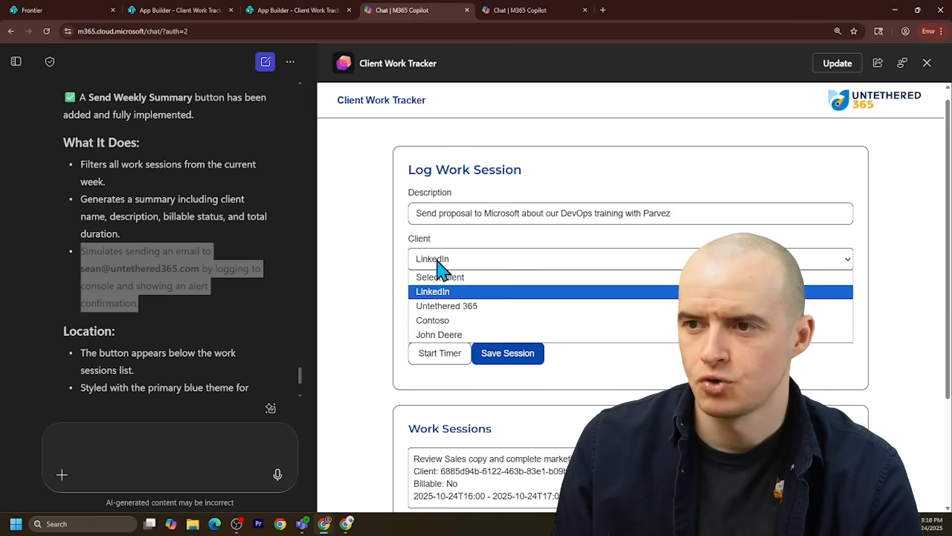
# - Choose LinkedIn as the DevOps proposal session's client and check the Work Sessions list
pyautogui.click(432, 291)
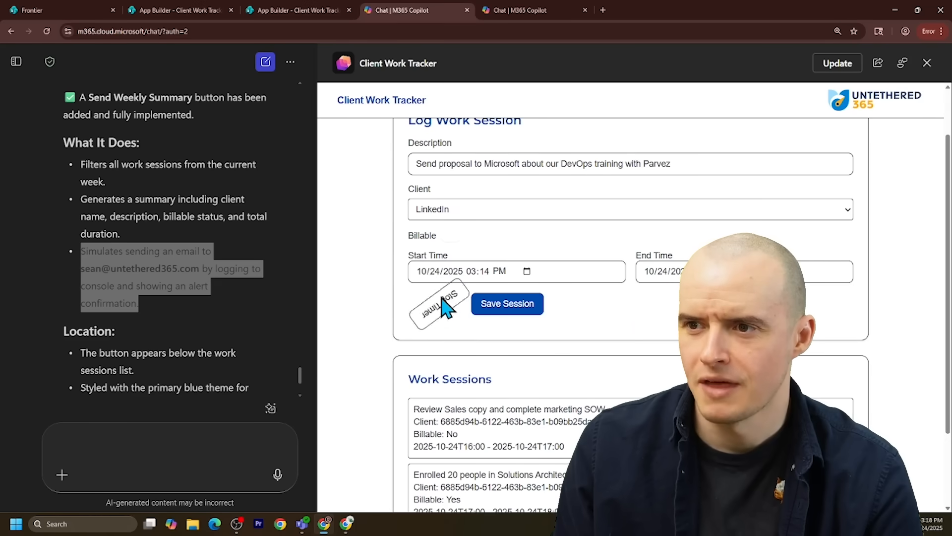
pyautogui.moveTo(490, 359)
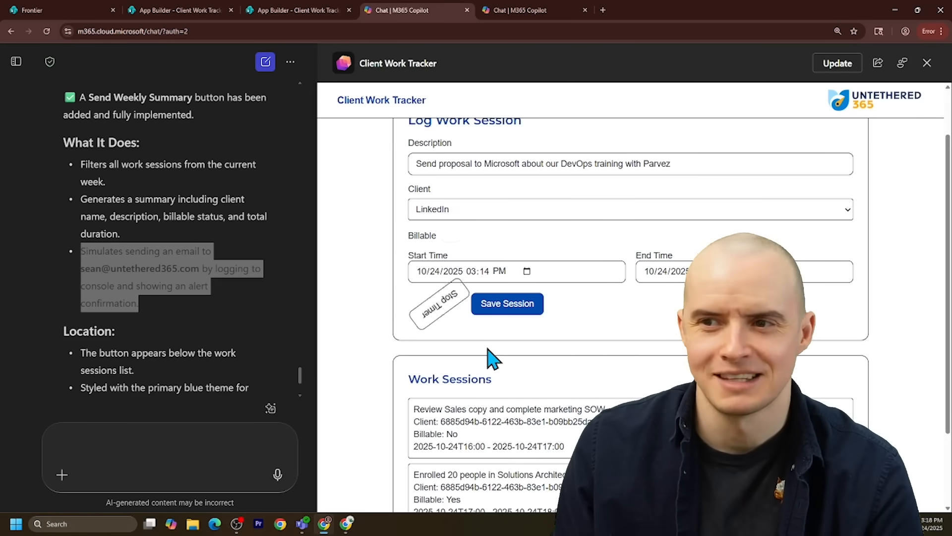
pyautogui.scroll(3)
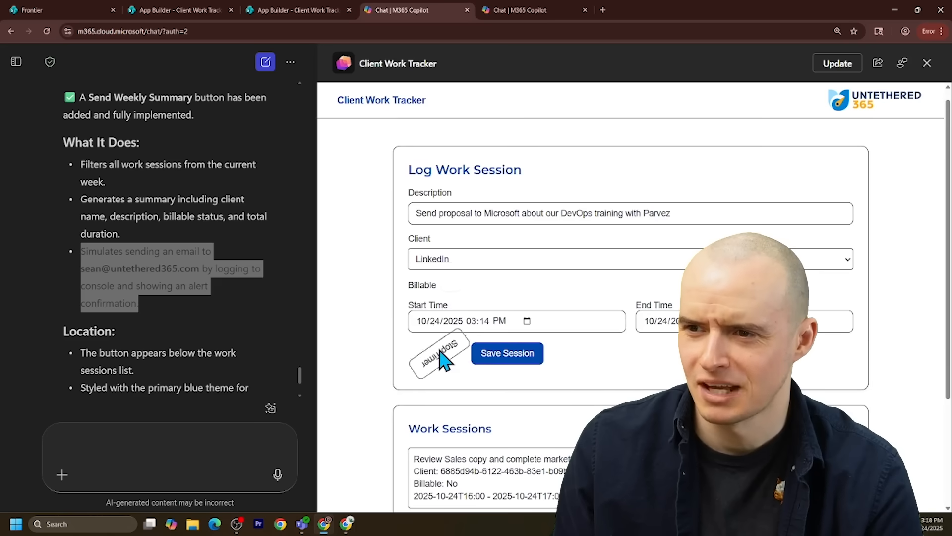
pyautogui.scroll(-3)
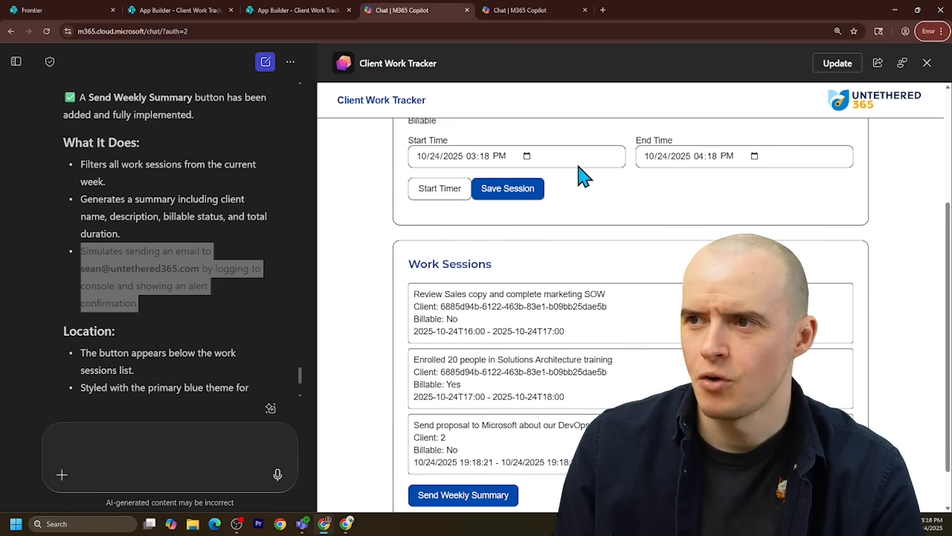
pyautogui.scroll(-3)
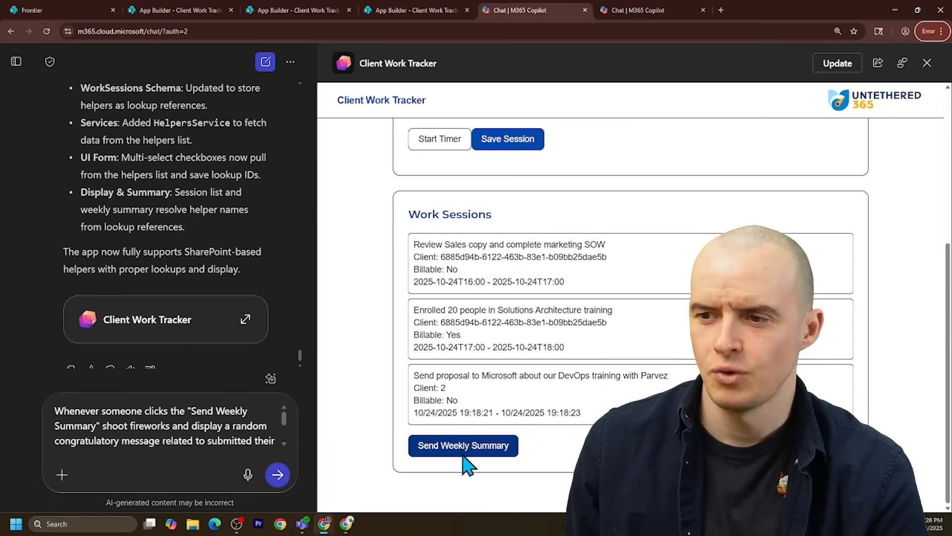
# - Add fireworks and a random congratulatory message to Send Weekly Summary, then test it
pyautogui.click(463, 446)
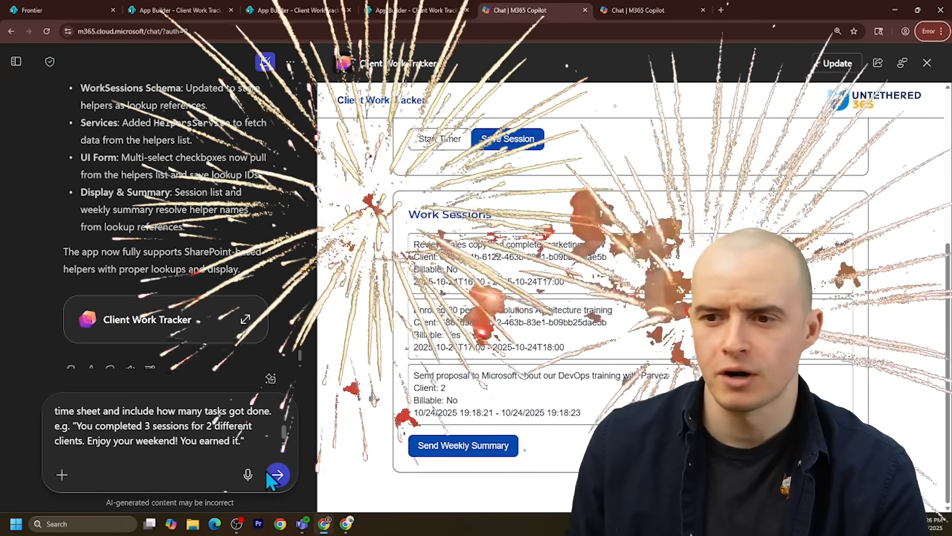
pyautogui.click(277, 475)
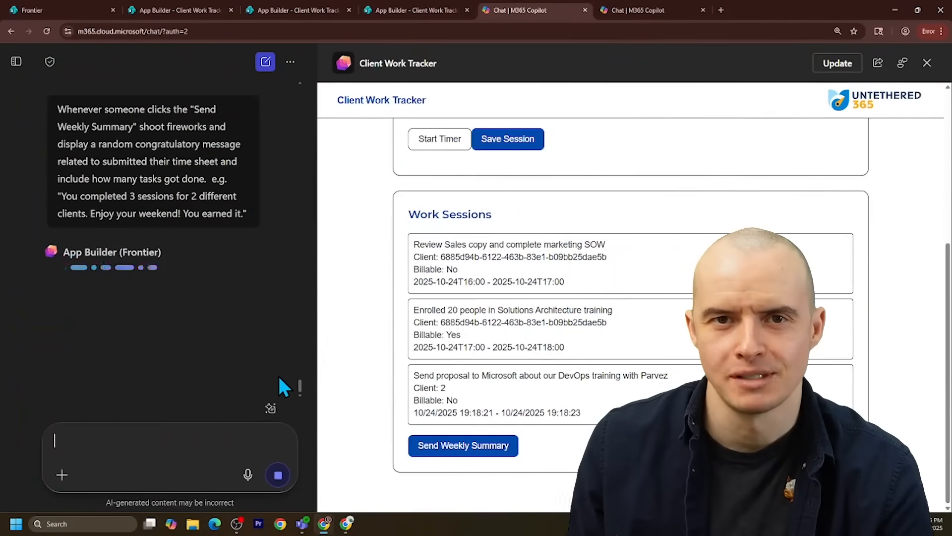
pyautogui.click(463, 446)
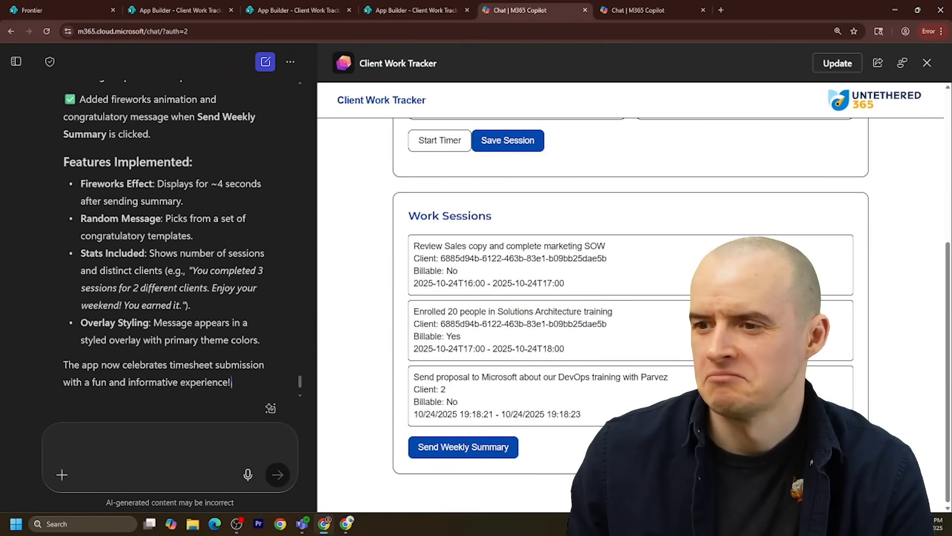
pyautogui.click(463, 447)
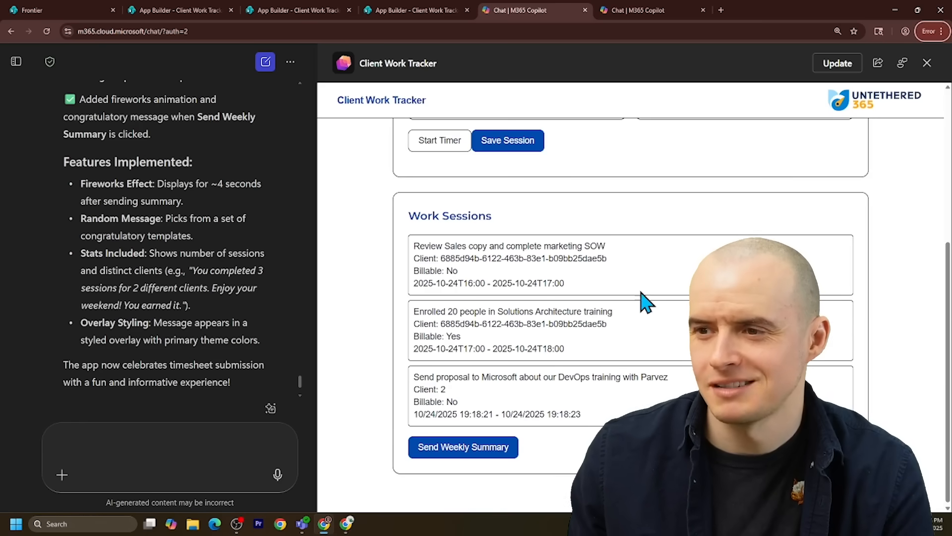
pyautogui.moveTo(361, 319)
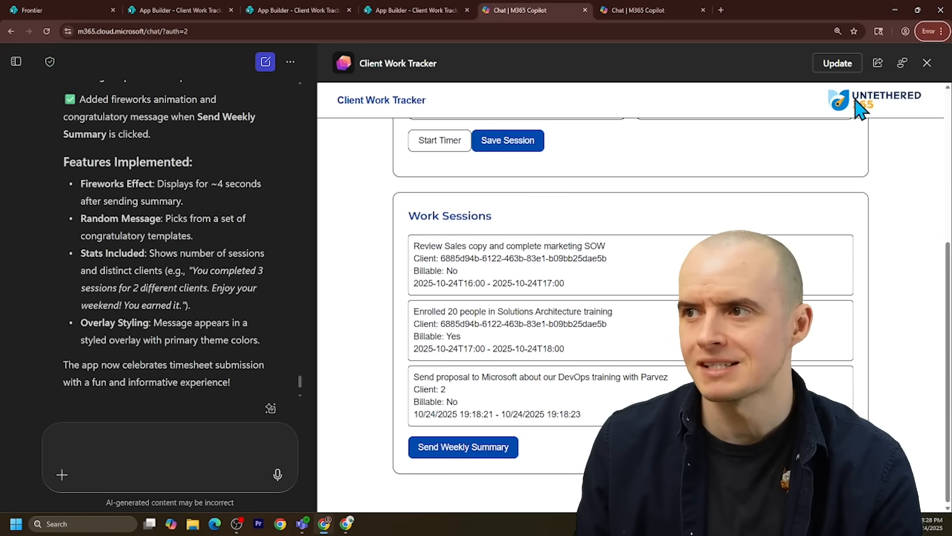
pyautogui.moveTo(873, 237)
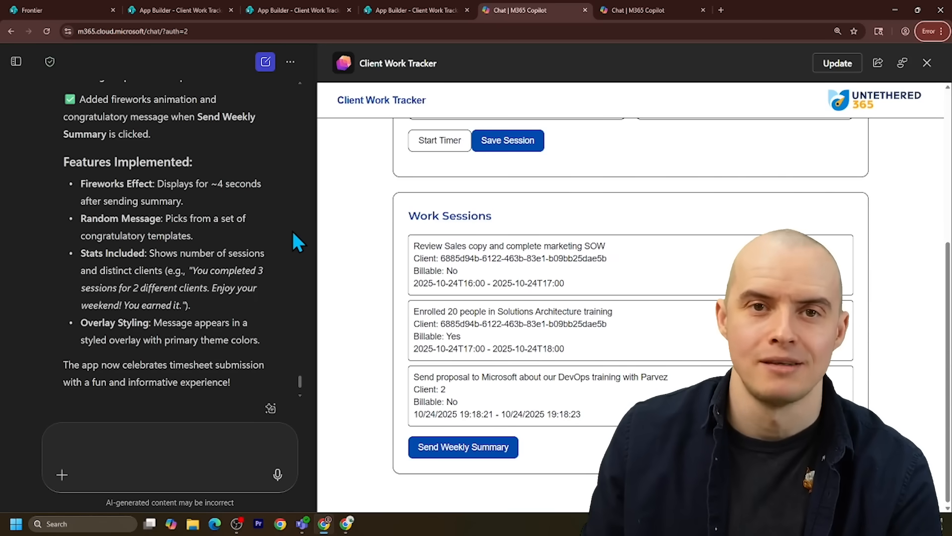
pyautogui.click(462, 447)
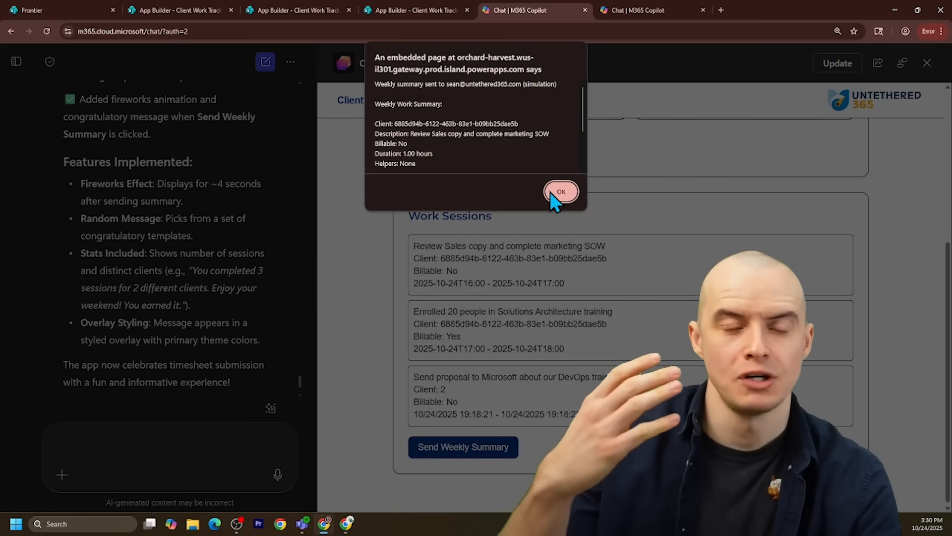
pyautogui.click(653, 10)
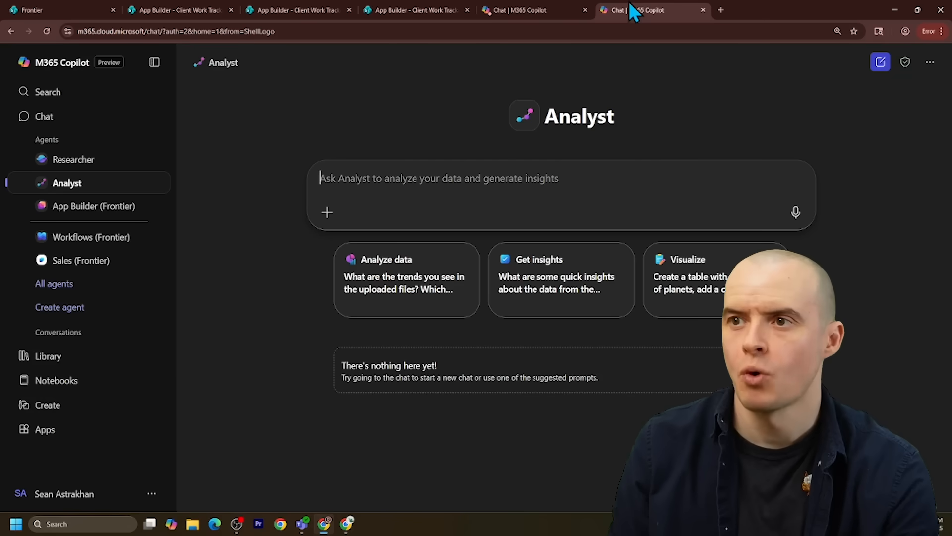
# - Build a manual Send Email to Manager workflow and approve its Outlook and AI connections
pyautogui.click(93, 237)
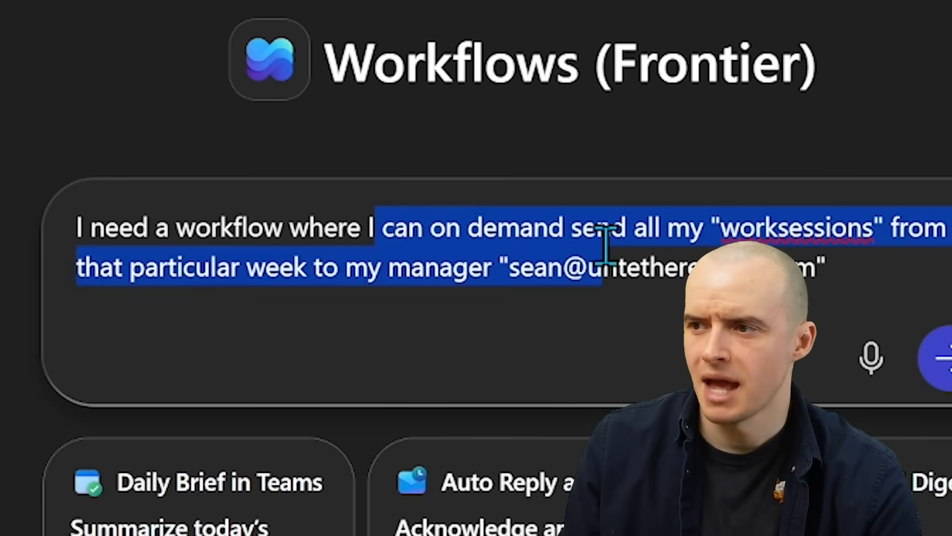
pyautogui.click(298, 267)
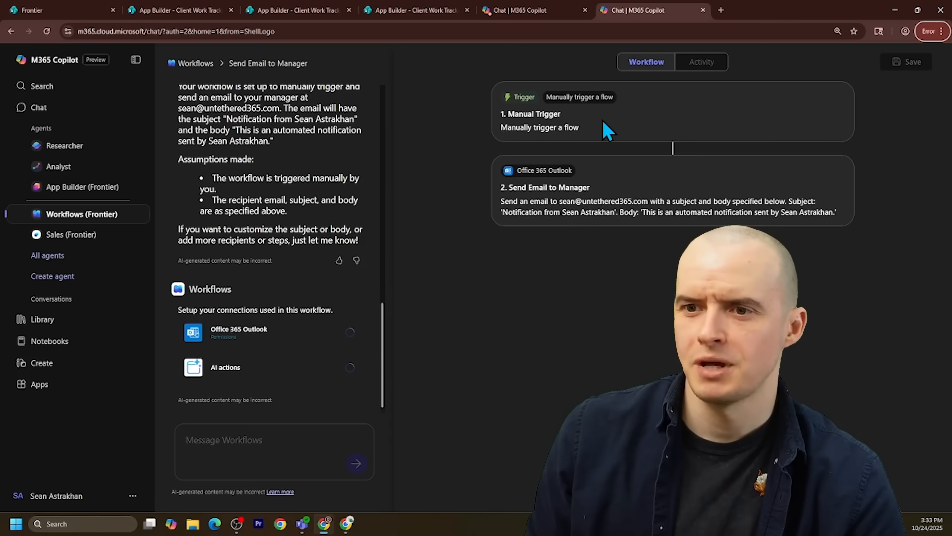
pyautogui.click(350, 332)
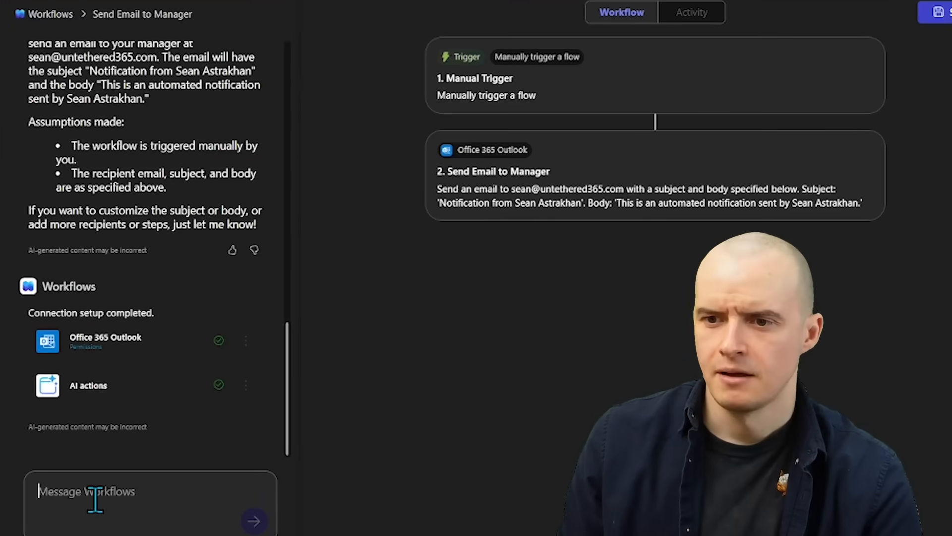
# - Request a summary of the SharePoint WorkSessions list emailed to the manager
pyautogui.write('send a')
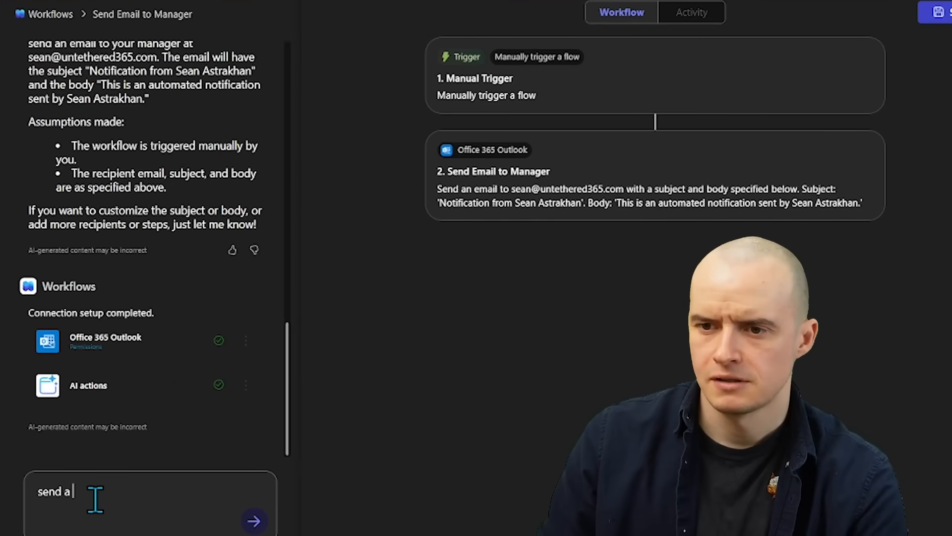
pyautogui.write('summary of')
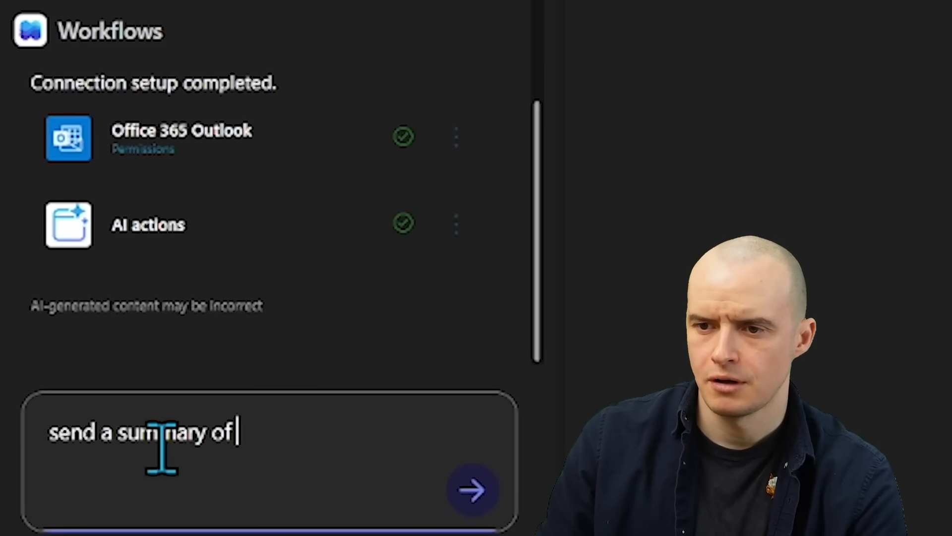
pyautogui.write('the workSessi')
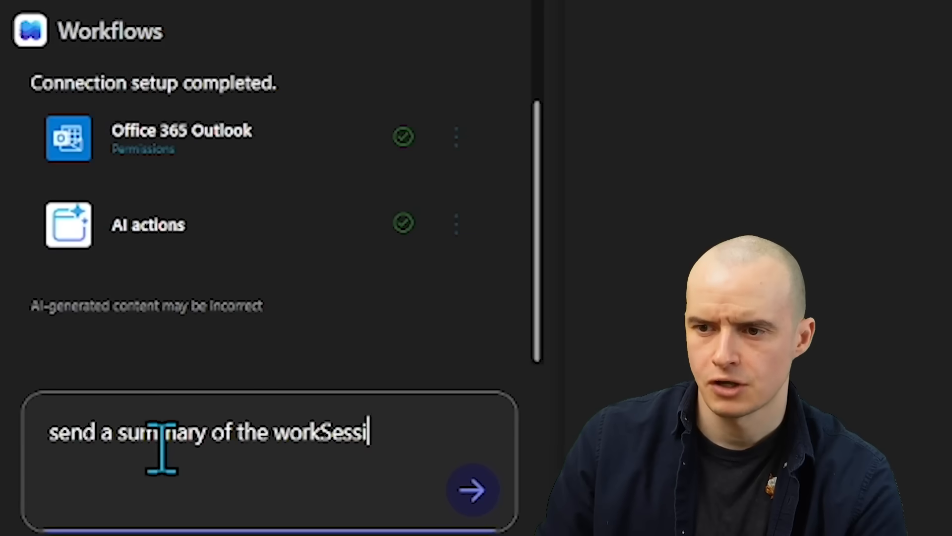
pyautogui.write('ons from this sharepoint')
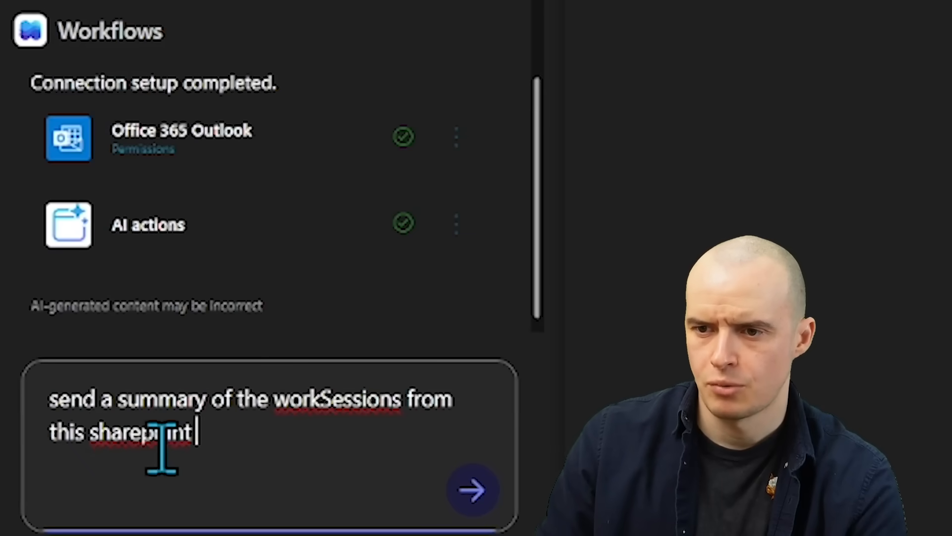
pyautogui.click(472, 491)
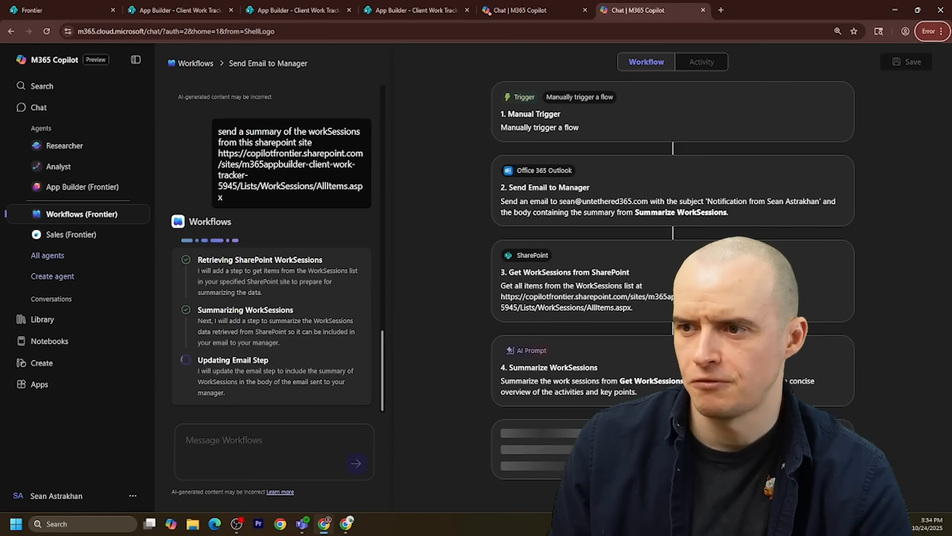
pyautogui.scroll(-3)
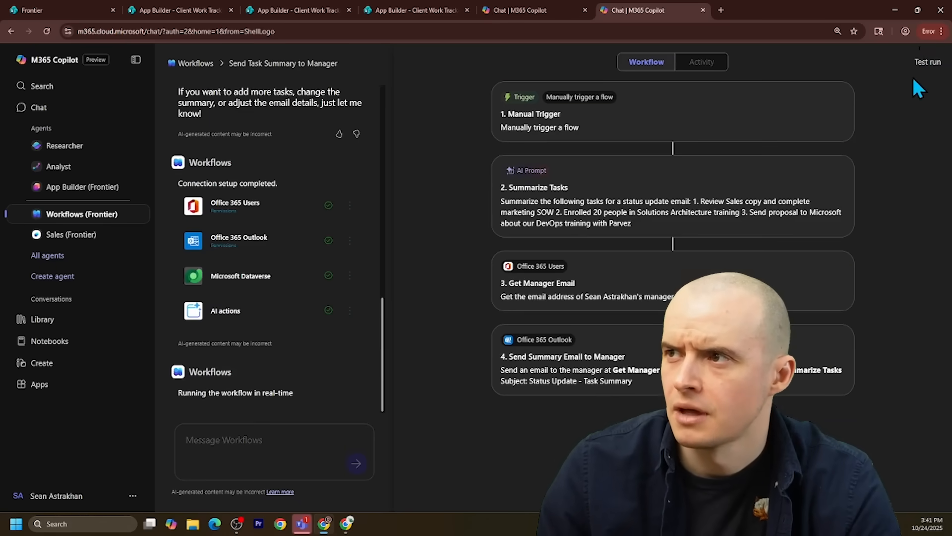
# - Test-run the Send Task Summary to Manager workflow and review the run
pyautogui.click(928, 61)
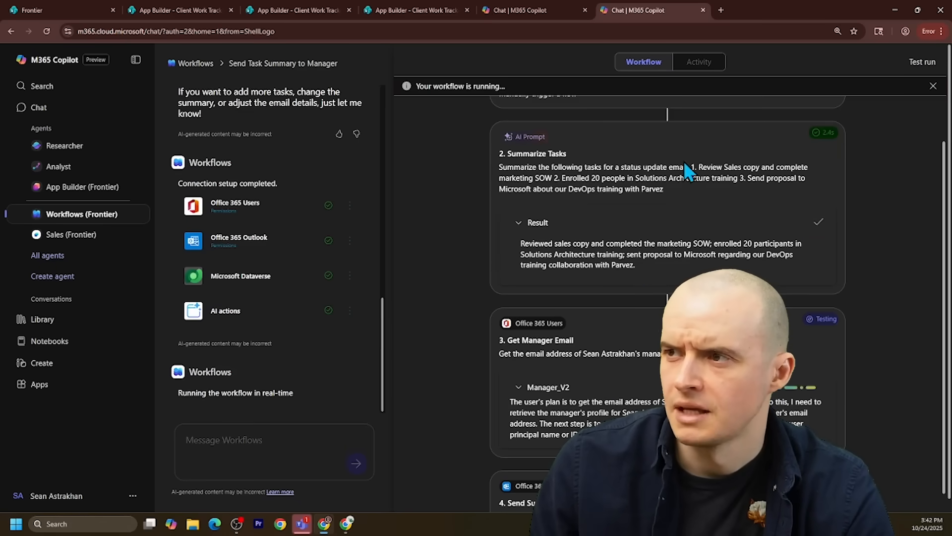
pyautogui.moveTo(829, 138)
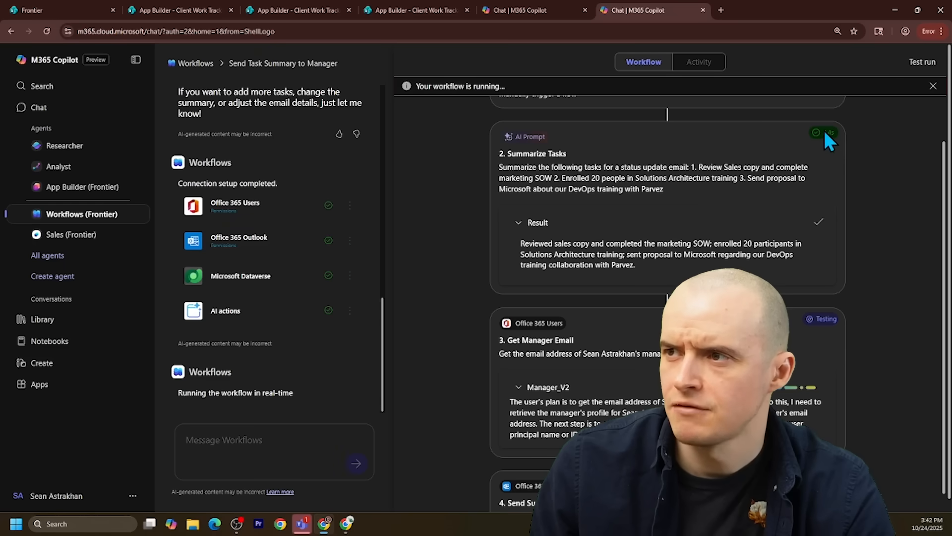
pyautogui.scroll(-3)
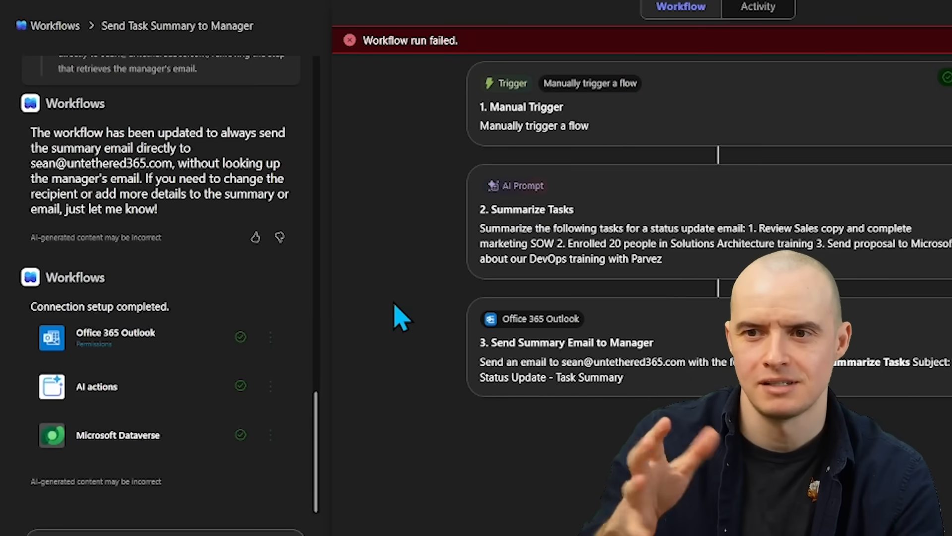
pyautogui.moveTo(328, 297)
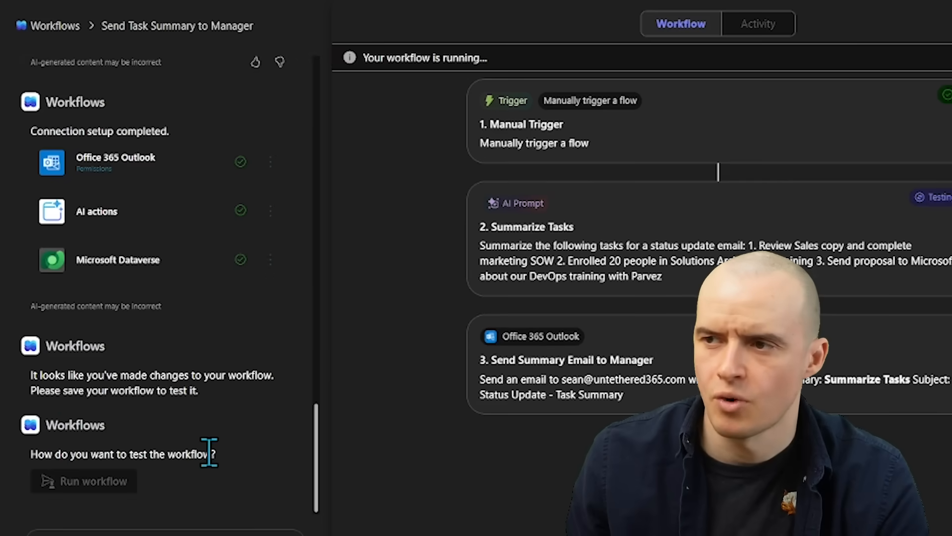
pyautogui.moveTo(254, 452)
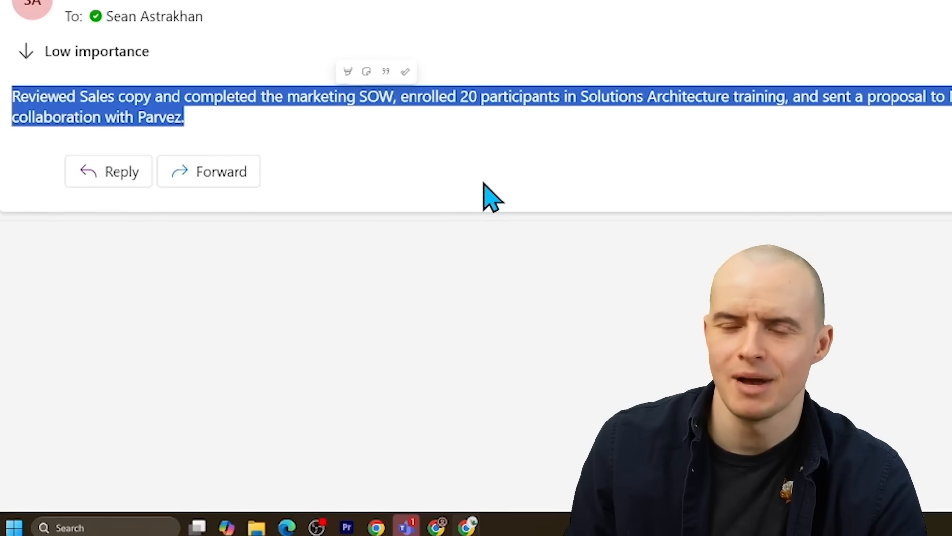
pyautogui.moveTo(492, 170)
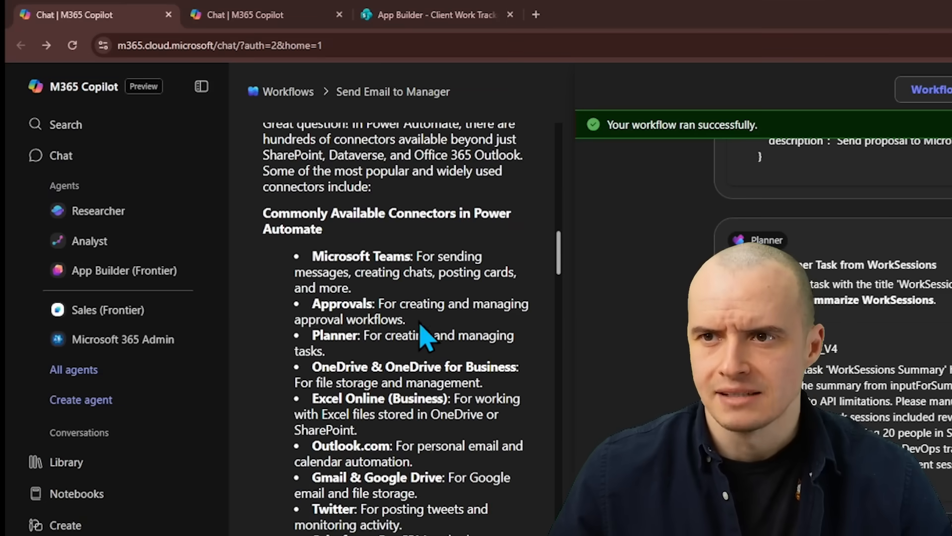
pyautogui.scroll(-3)
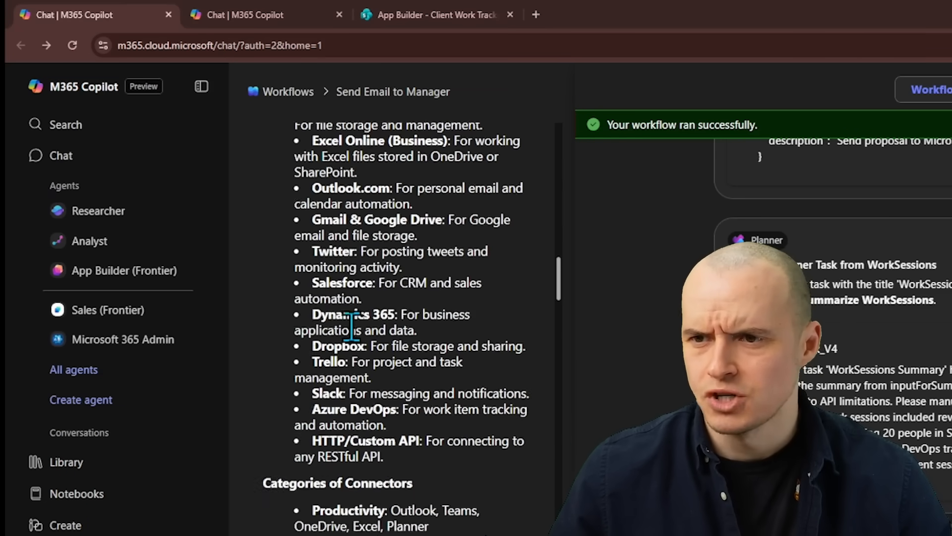
pyautogui.scroll(-3)
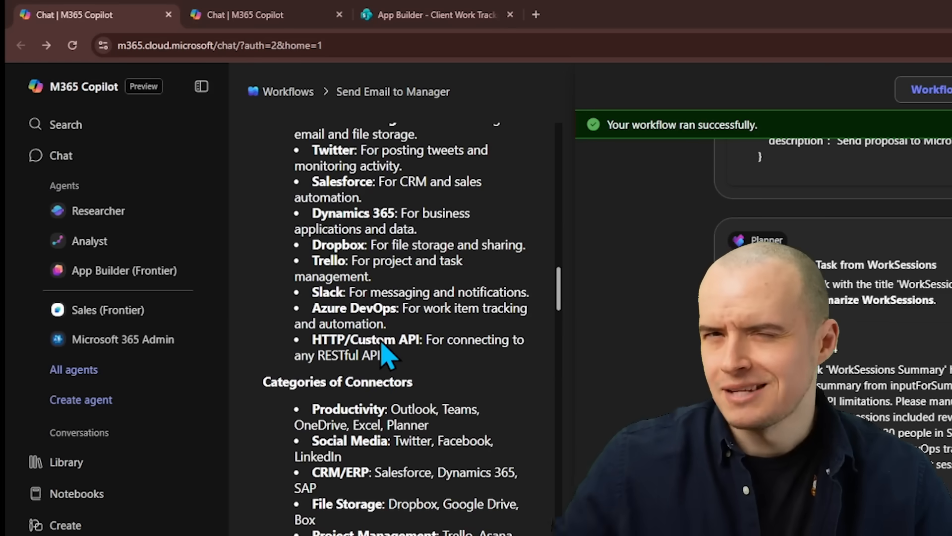
pyautogui.scroll(-3)
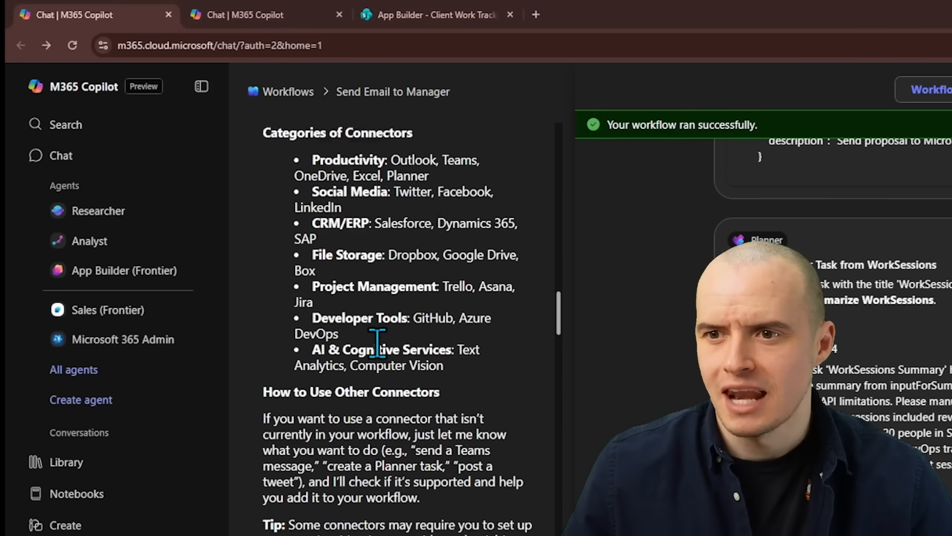
pyautogui.scroll(-3)
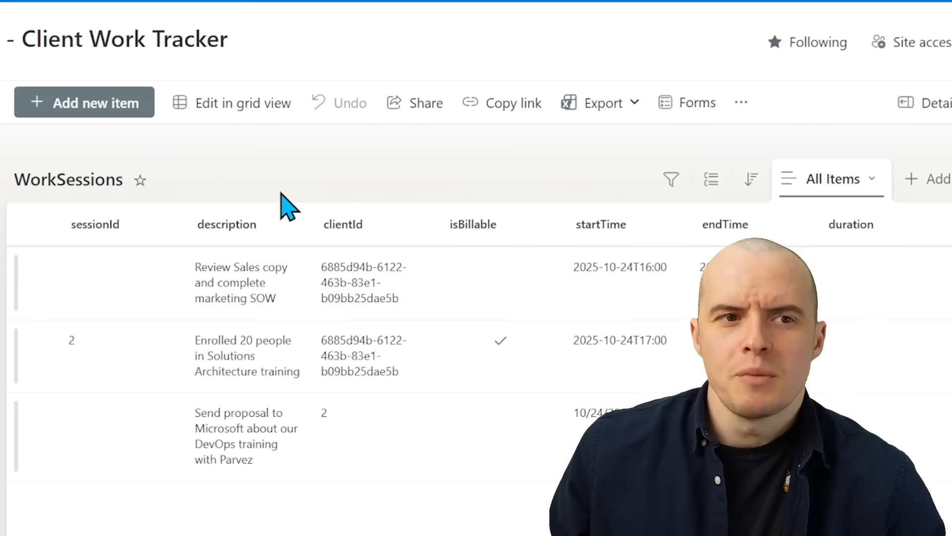
pyautogui.moveTo(547, 209)
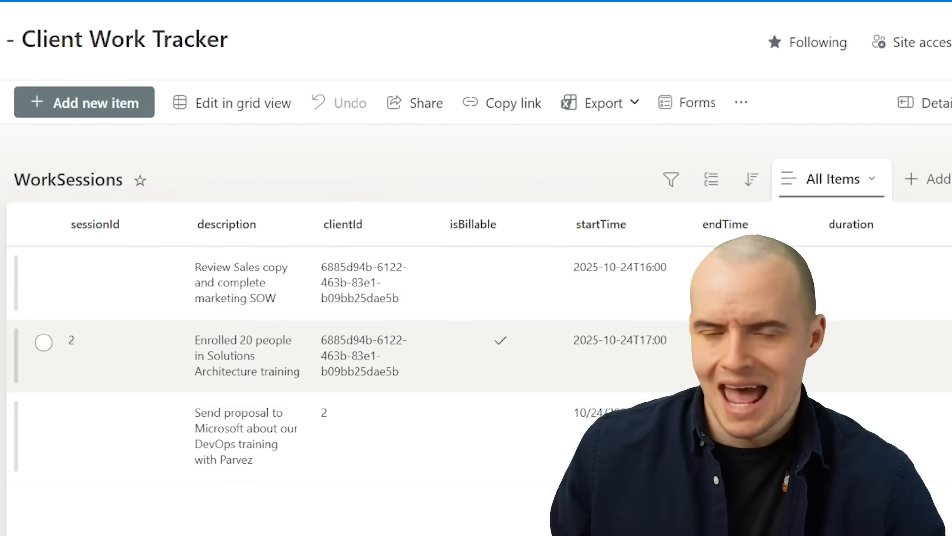
pyautogui.click(58, 10)
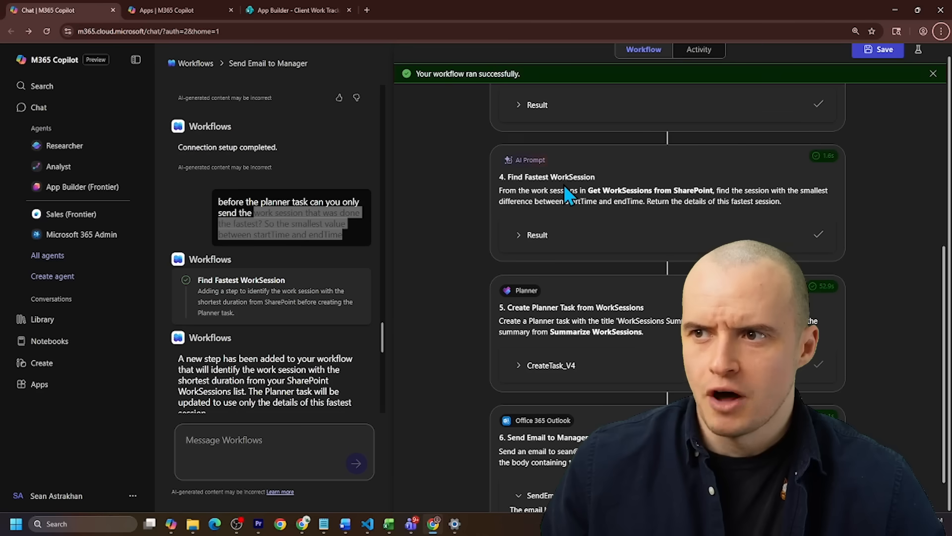
# - Expand Find Fastest WorkSession's result showing the two-second DevOps proposal session
pyautogui.click(519, 235)
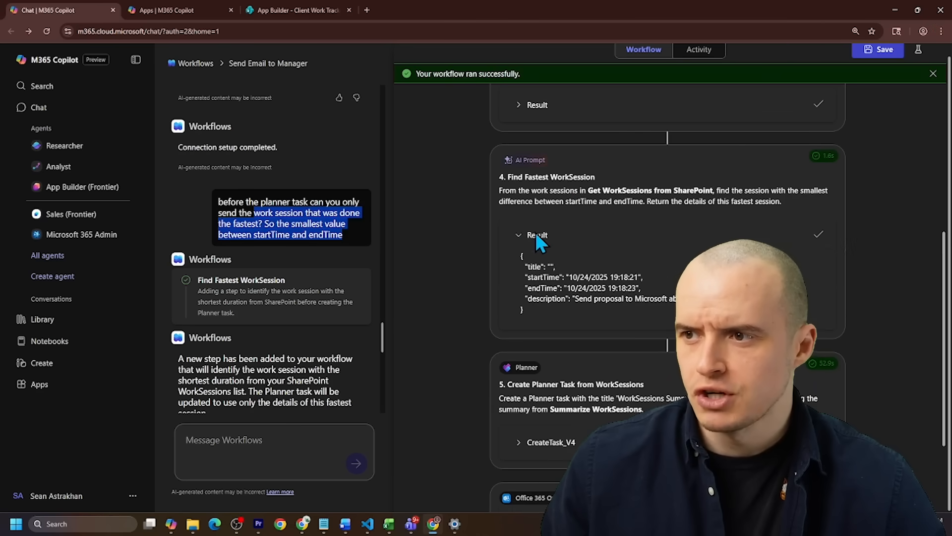
pyautogui.scroll(-3)
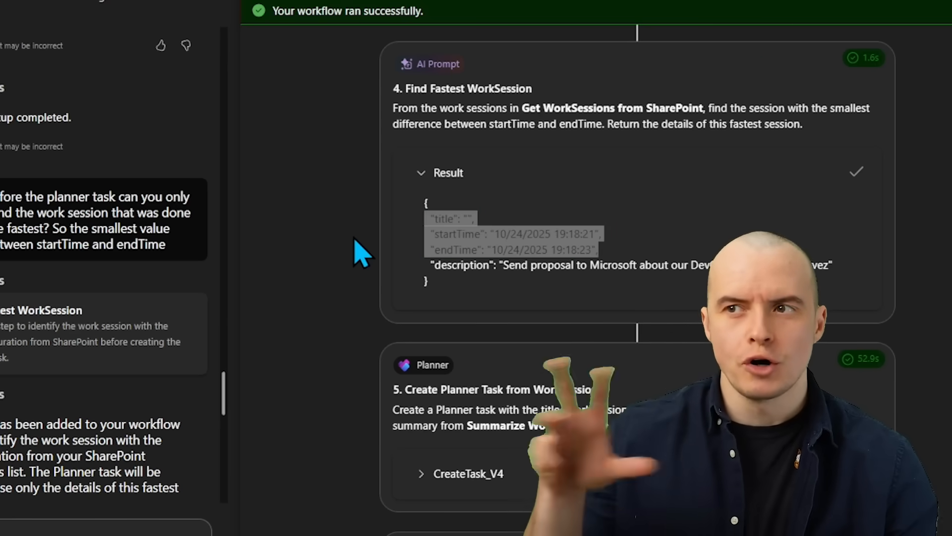
pyautogui.moveTo(443, 240)
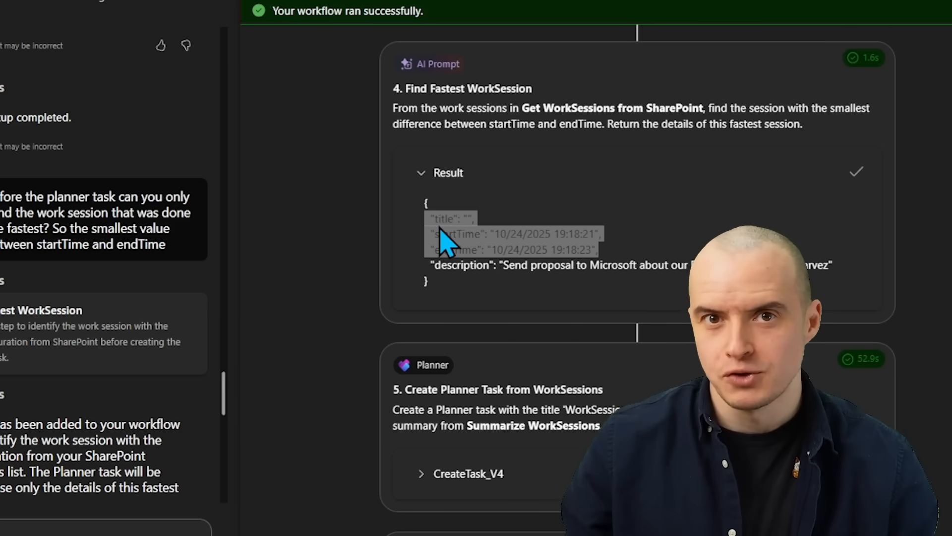
pyautogui.moveTo(559, 234)
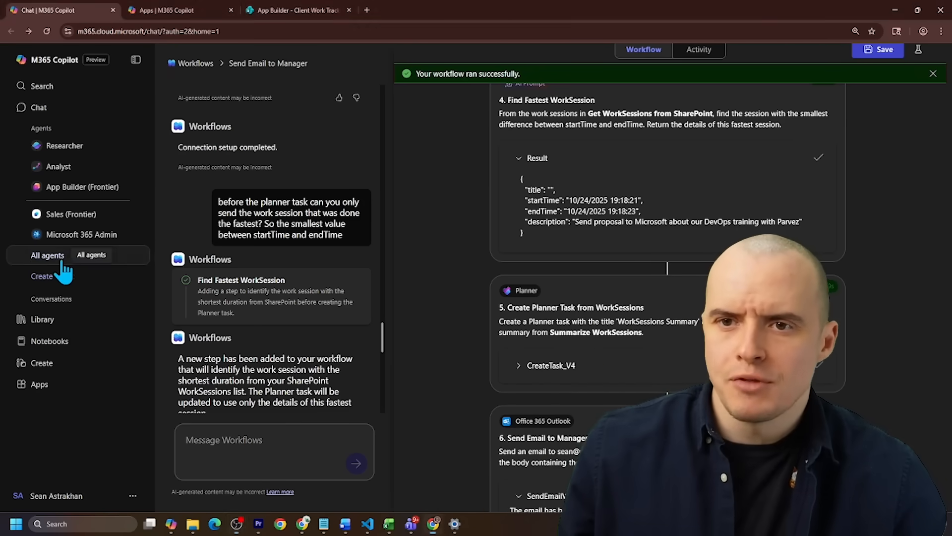
# - Open the Microsoft 365 Admin agent from All agents and view its suggested prompts
pyautogui.click(47, 255)
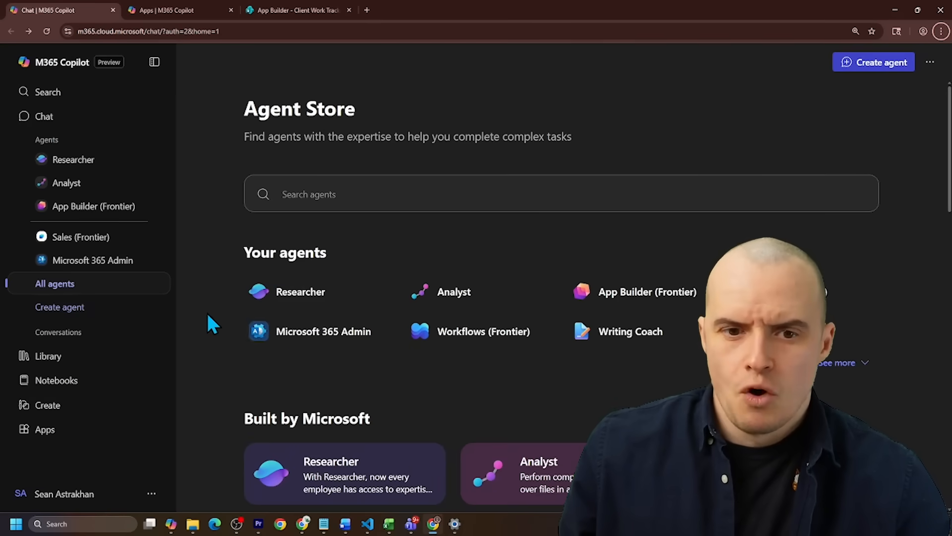
pyautogui.click(94, 260)
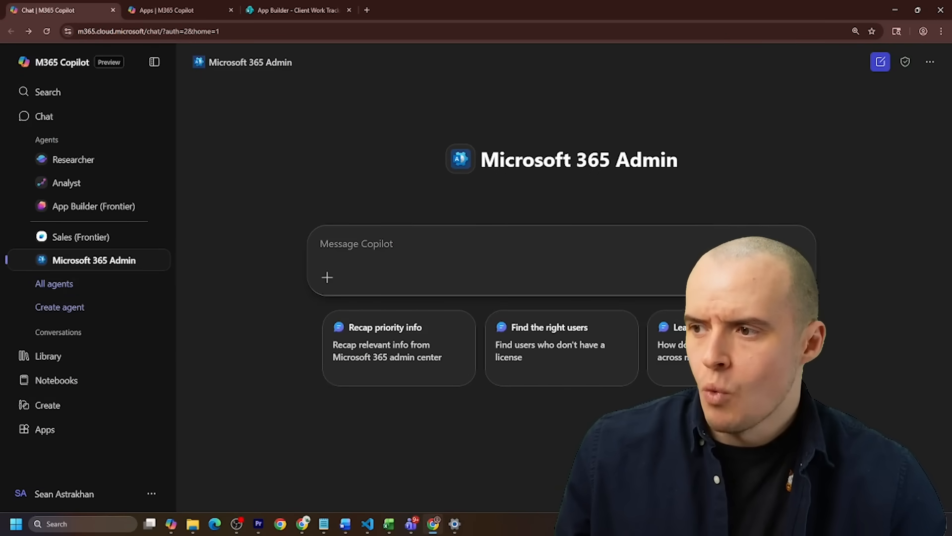
pyautogui.scroll(-3)
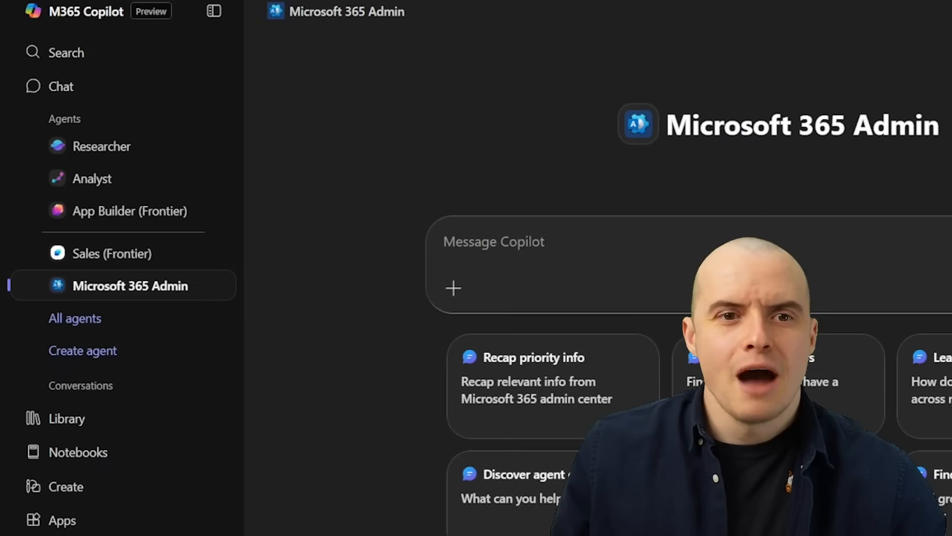
pyautogui.click(214, 11)
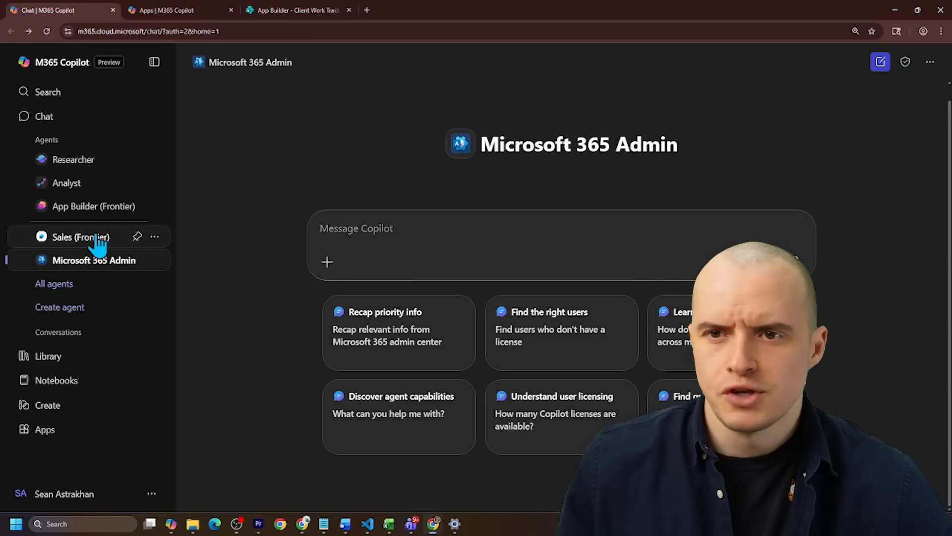
# - View the Sales (Frontier) agent's chat, then switch to the App Builder (Frontier) agent
pyautogui.click(82, 237)
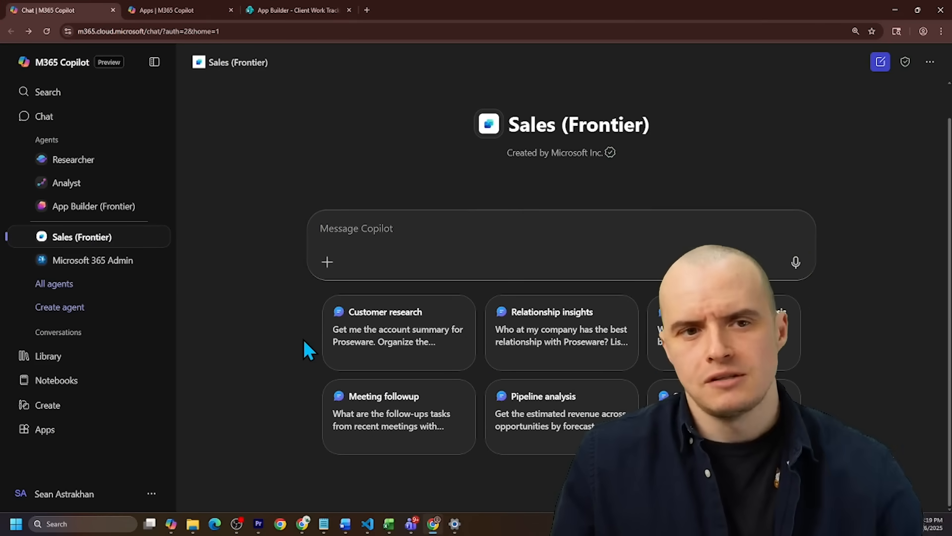
pyautogui.moveTo(209, 282)
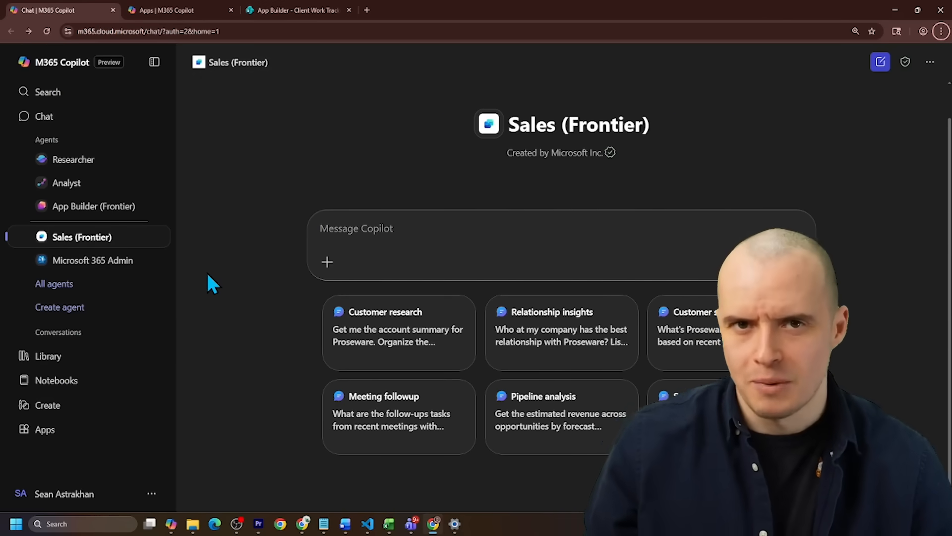
pyautogui.click(85, 206)
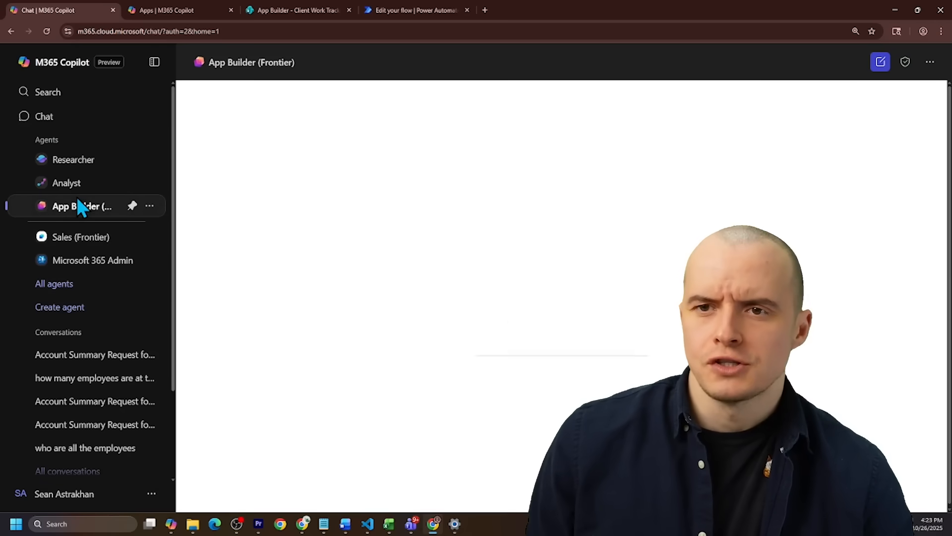